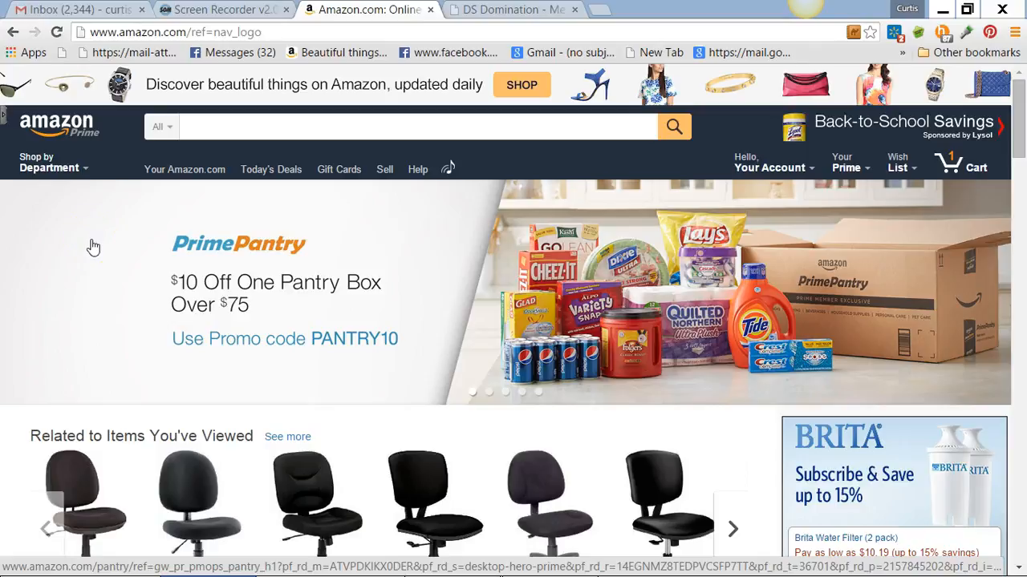
# Navigate Amazon departments to Home, then into the Study Area room under Shop by Room
pyautogui.click(53, 162)
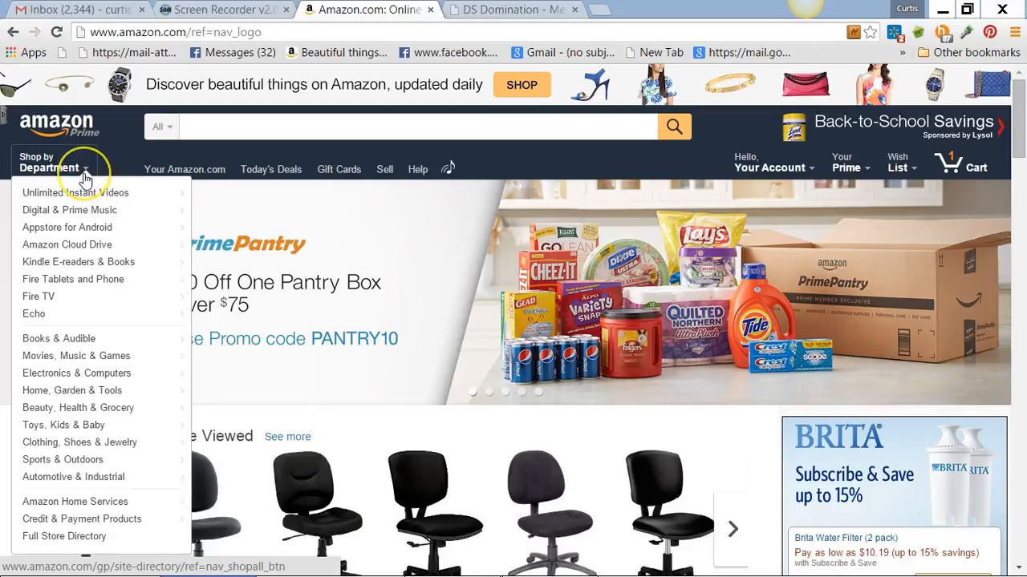
pyautogui.moveTo(77, 356)
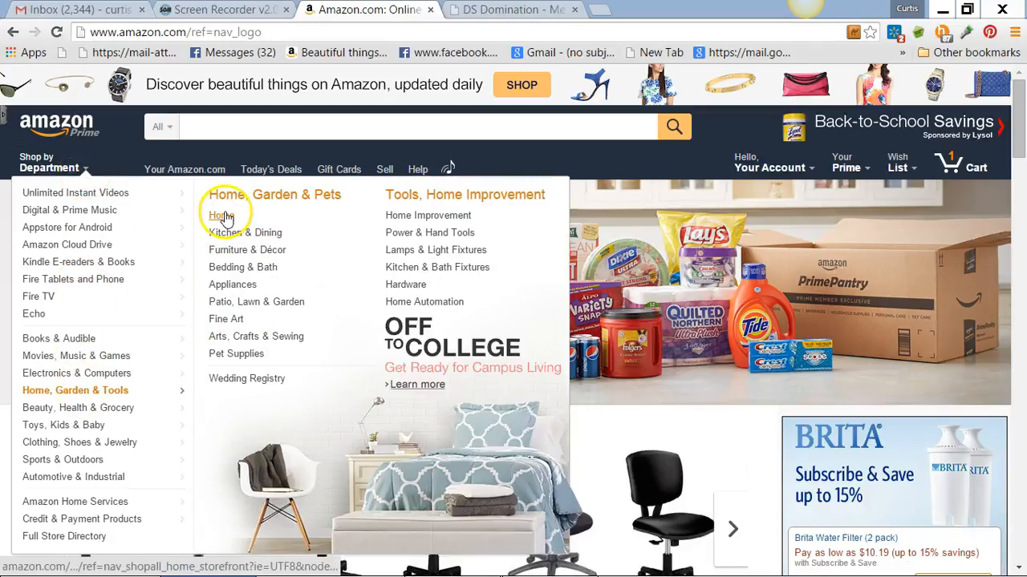
pyautogui.click(220, 215)
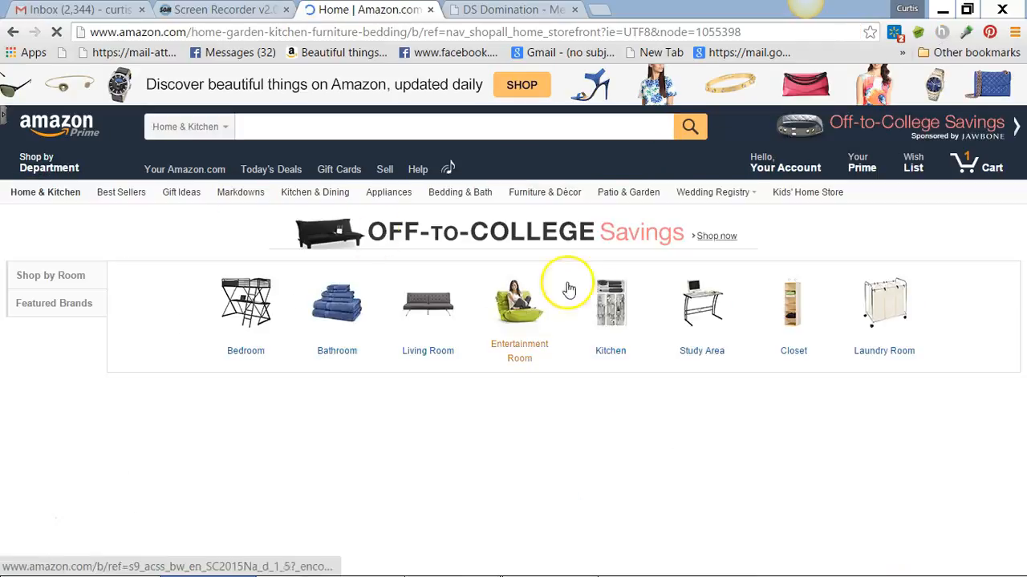
pyautogui.scroll(-3)
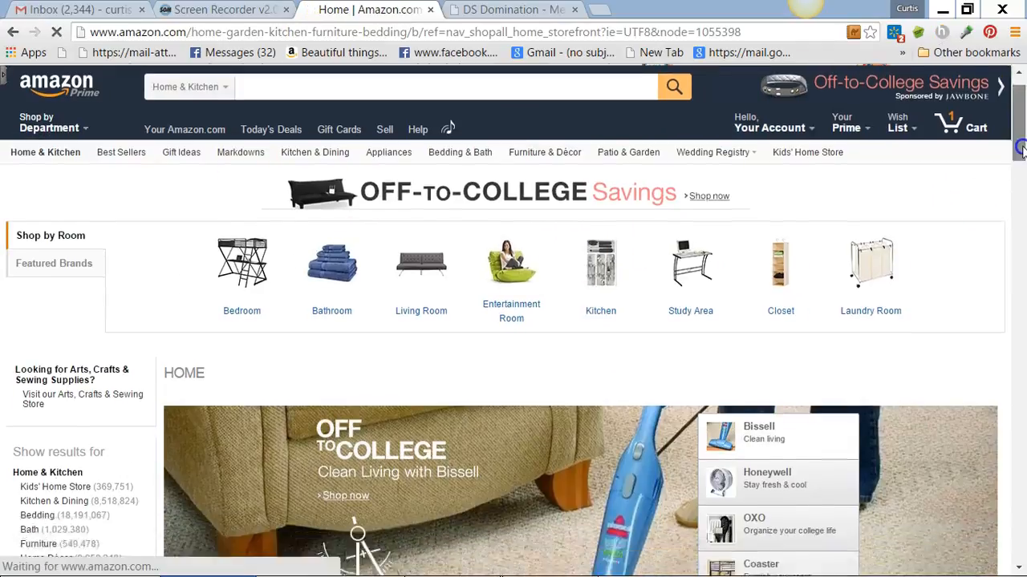
pyautogui.scroll(-3)
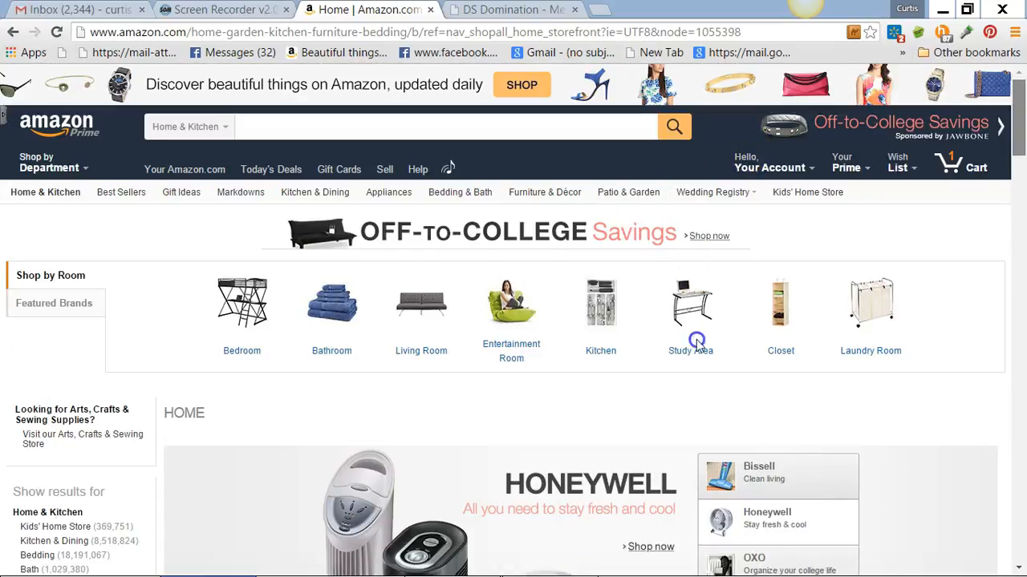
pyautogui.click(690, 350)
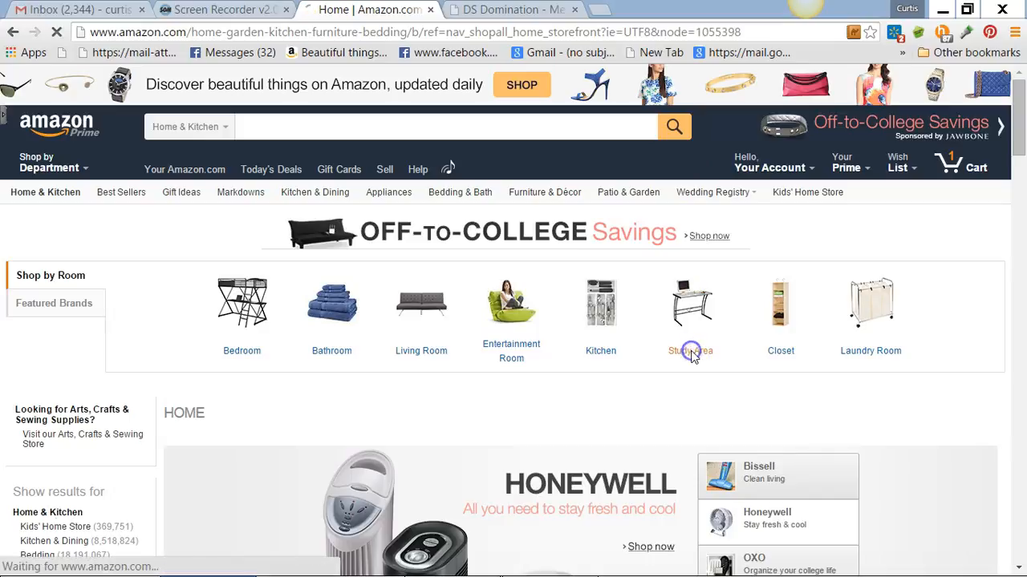
pyautogui.click(690, 304)
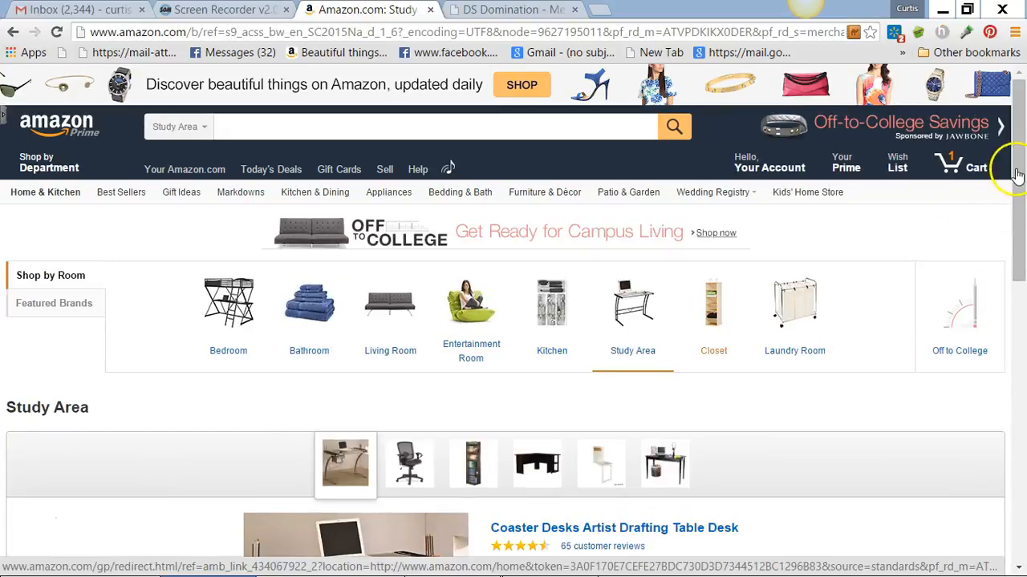
# Find the Alera Etros mesh-back chair in the results and copy its product page address
pyautogui.scroll(-3)
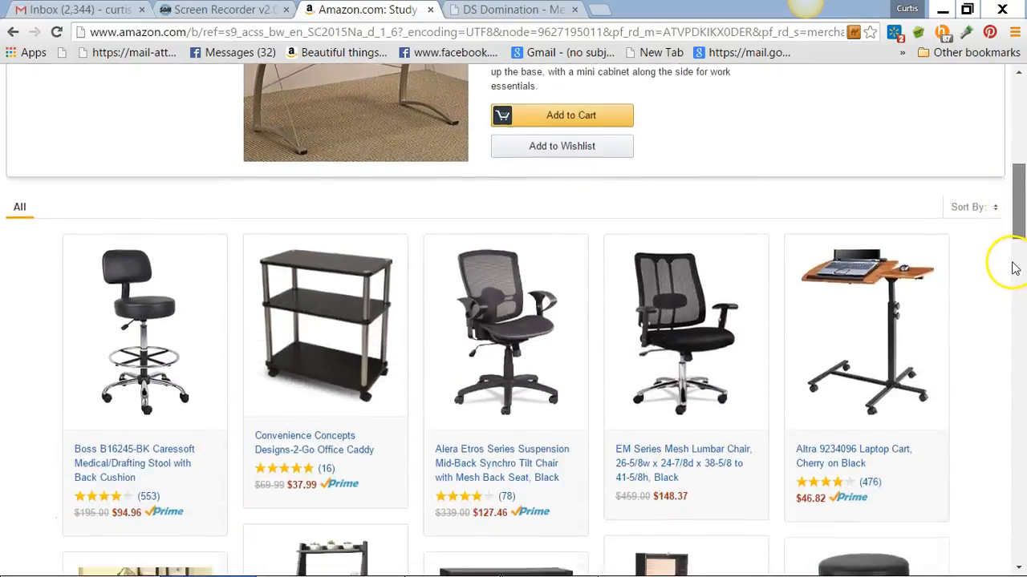
pyautogui.scroll(-3)
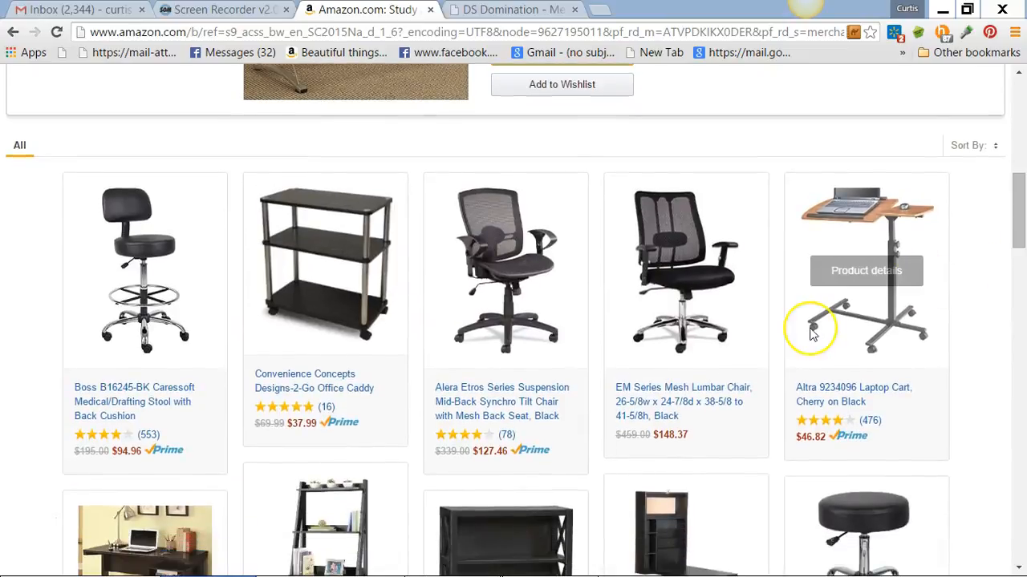
pyautogui.moveTo(526, 409)
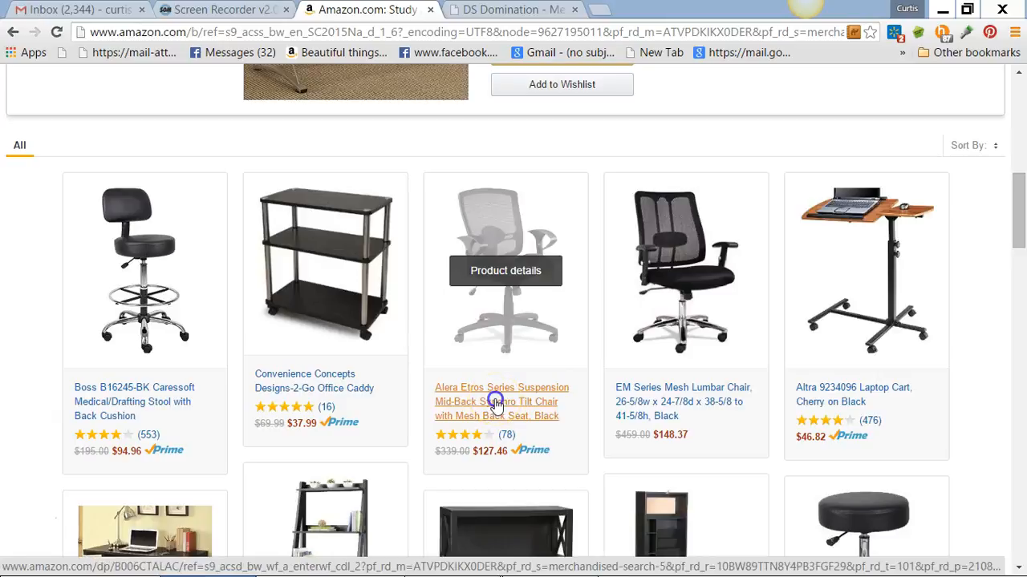
pyautogui.click(500, 401)
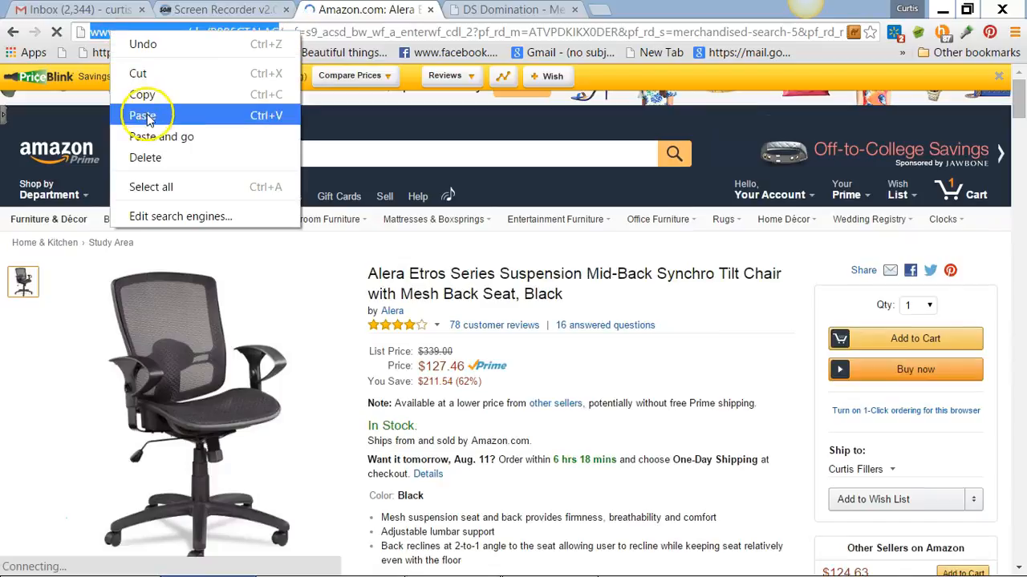
pyautogui.click(142, 115)
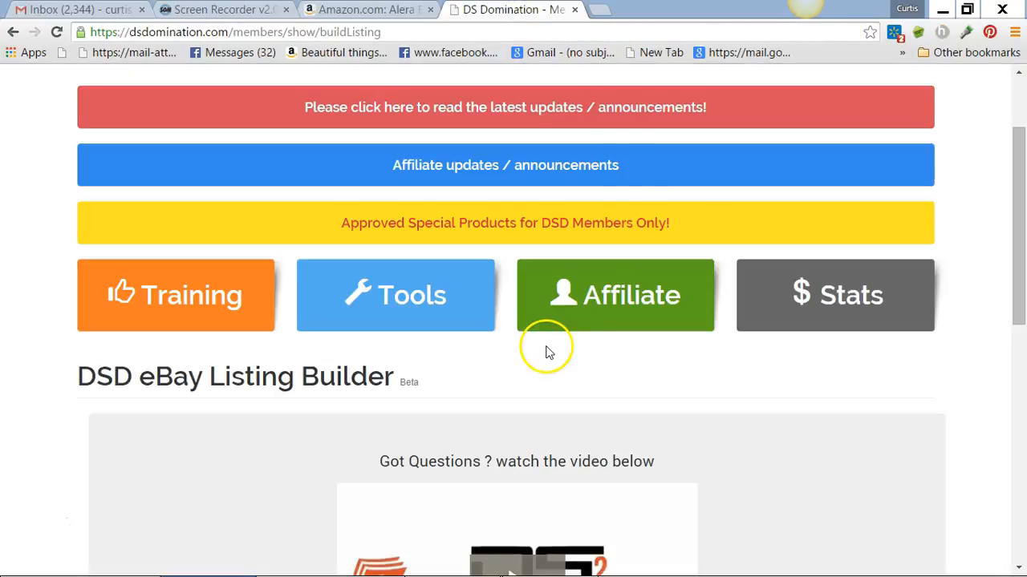
pyautogui.moveTo(898, 359)
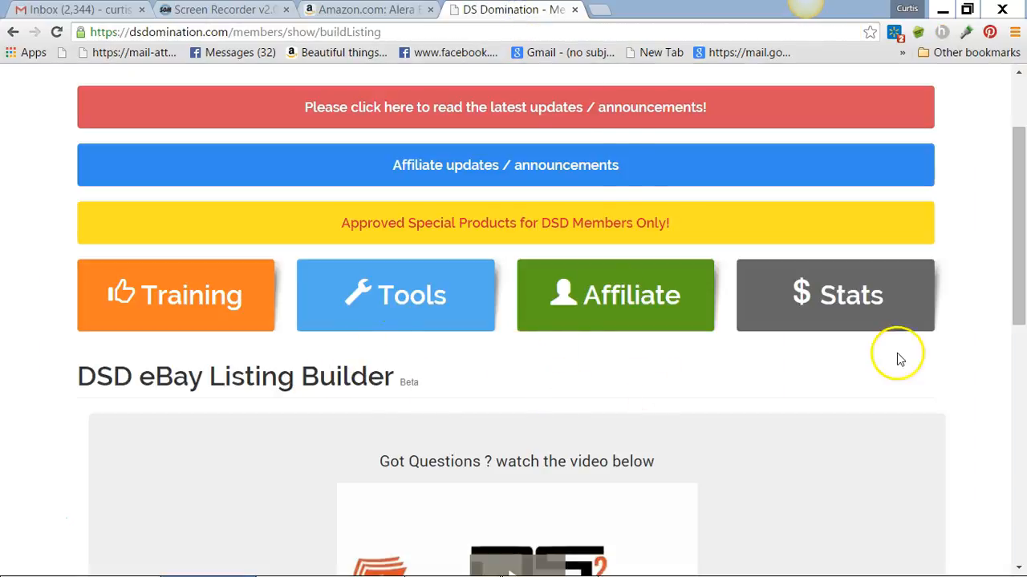
# Paste the chair's Amazon link into Product URL and fetch the product details
pyautogui.scroll(-3)
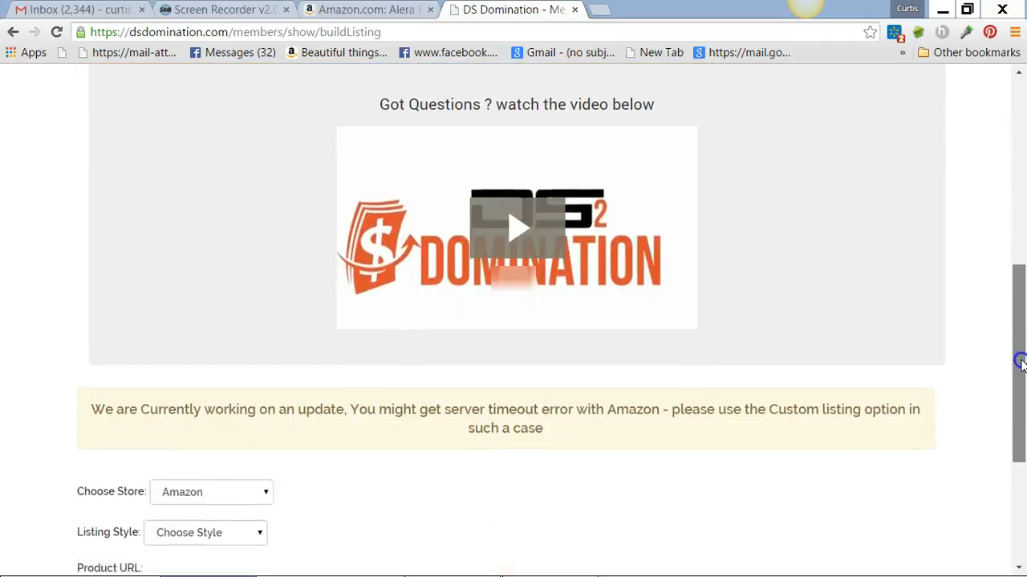
pyautogui.scroll(-3)
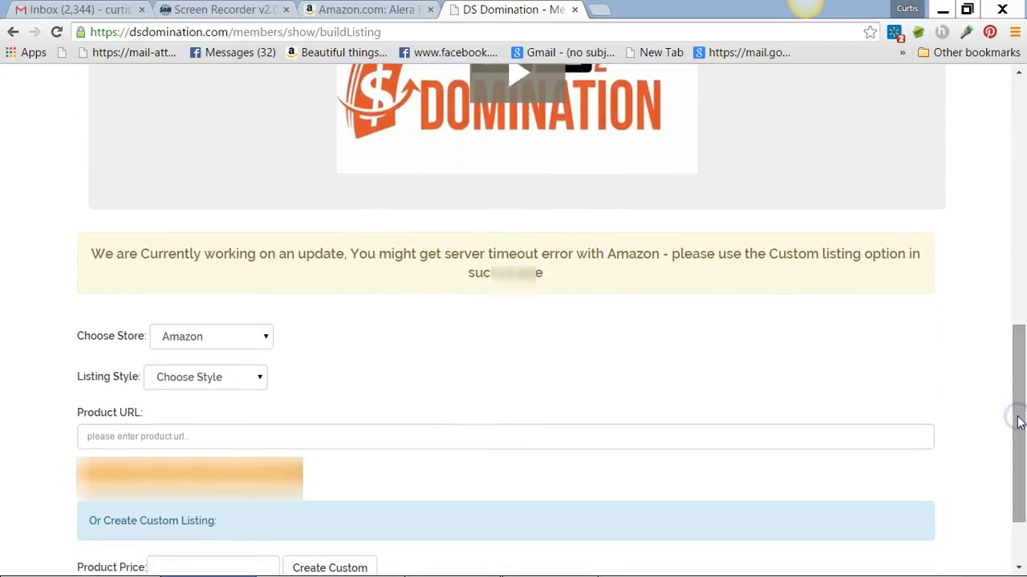
pyautogui.click(205, 377)
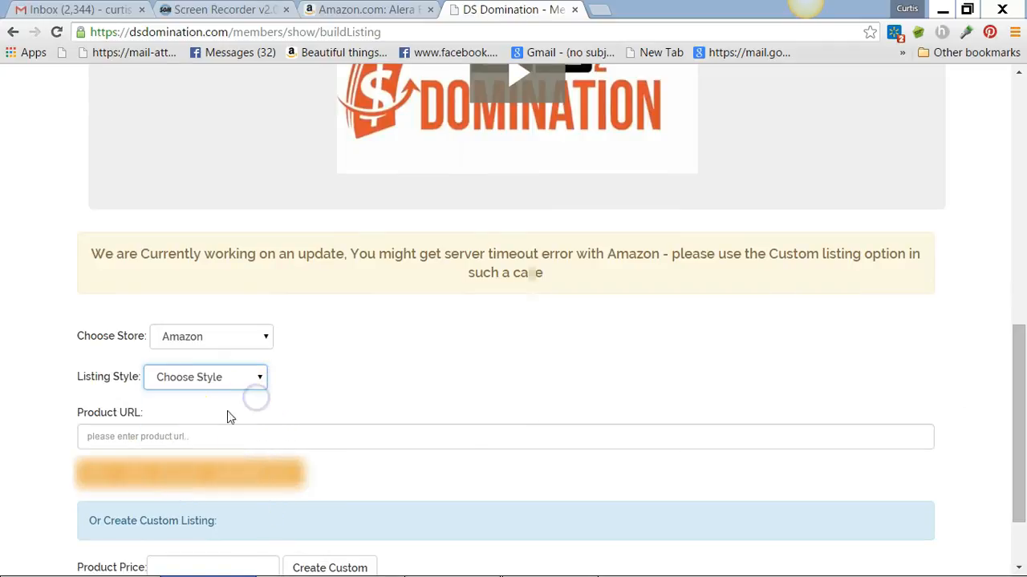
pyautogui.rightClick(136, 436)
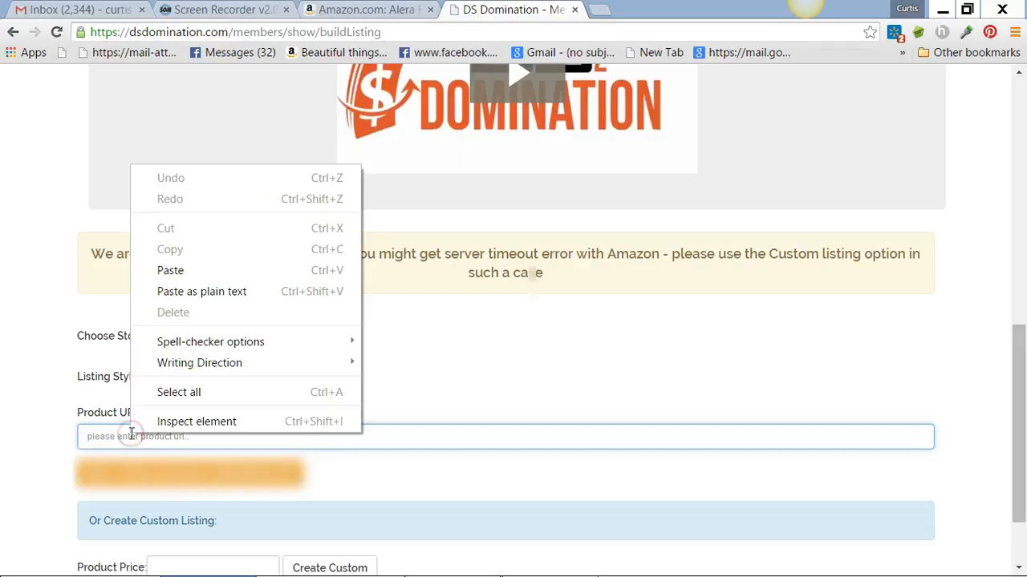
pyautogui.moveTo(170, 270)
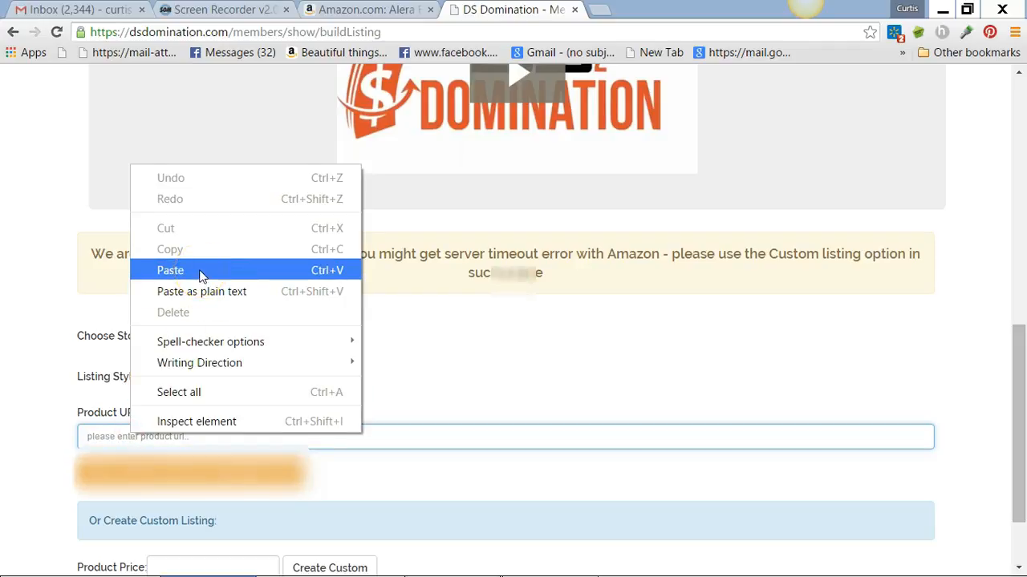
pyautogui.click(170, 270)
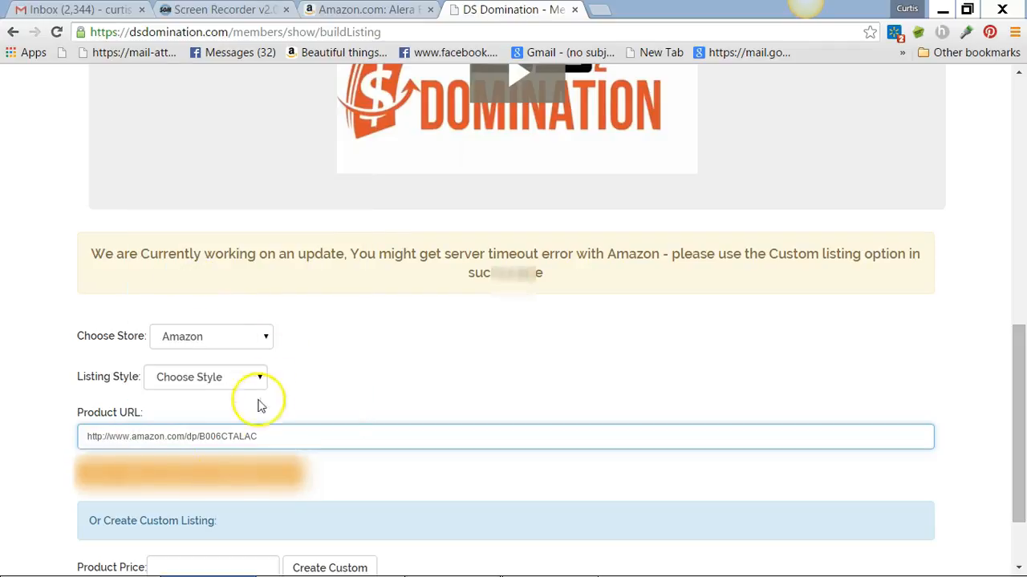
pyautogui.click(185, 473)
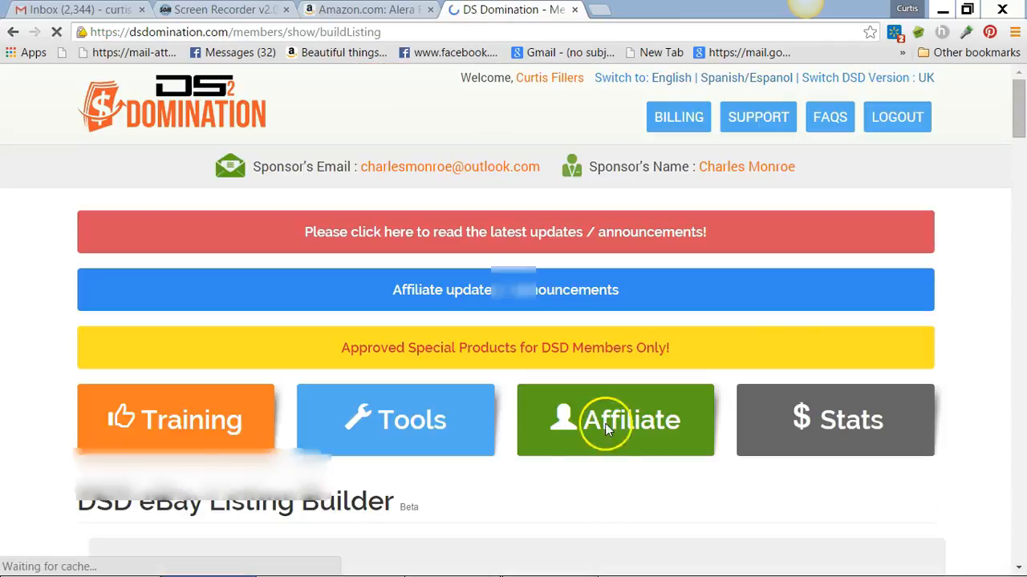
# Search the keyword 'Home Office Chair' to get suggested categories and keywords
pyautogui.scroll(-3)
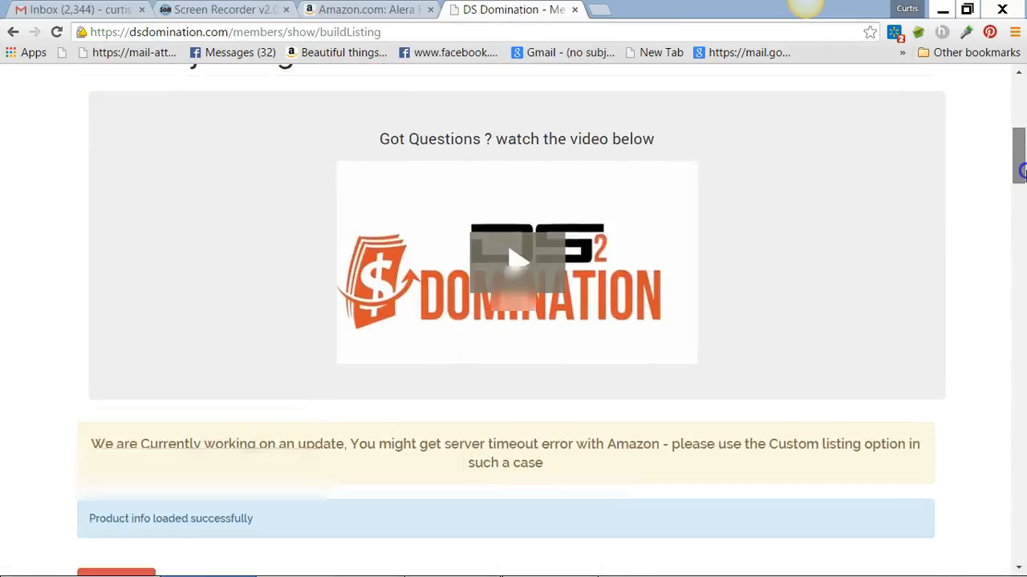
pyautogui.scroll(-3)
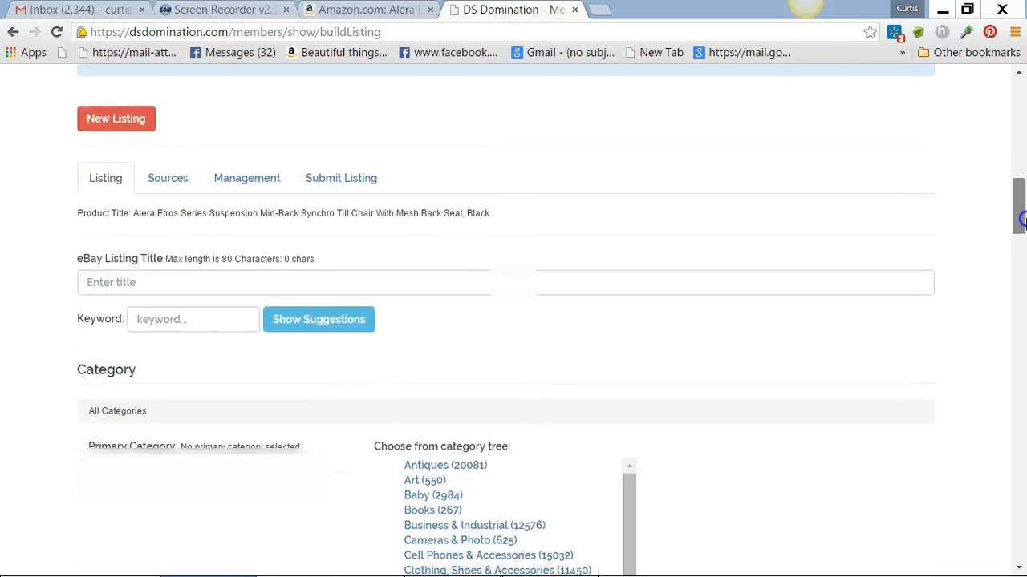
pyautogui.scroll(-3)
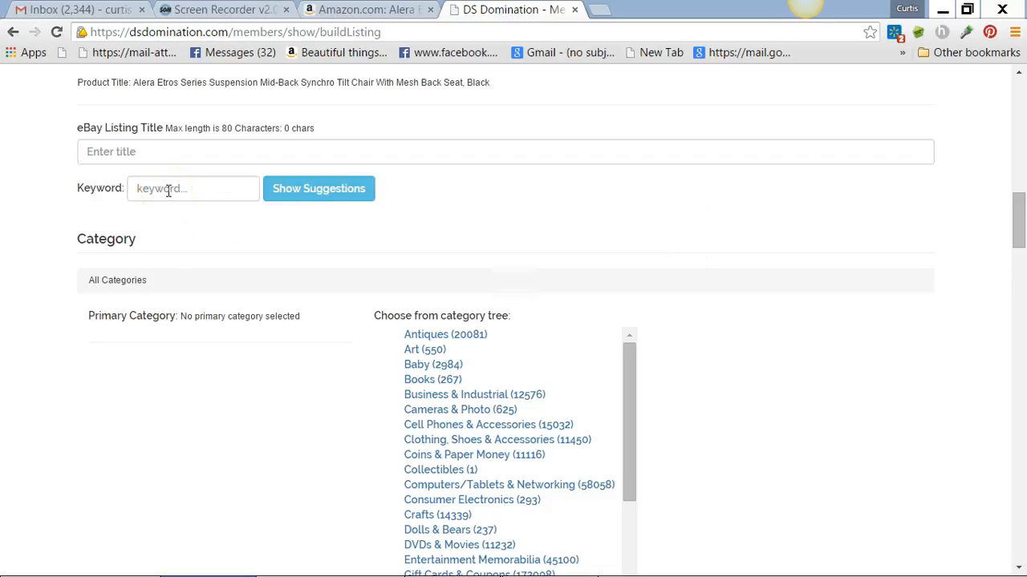
pyautogui.click(192, 189)
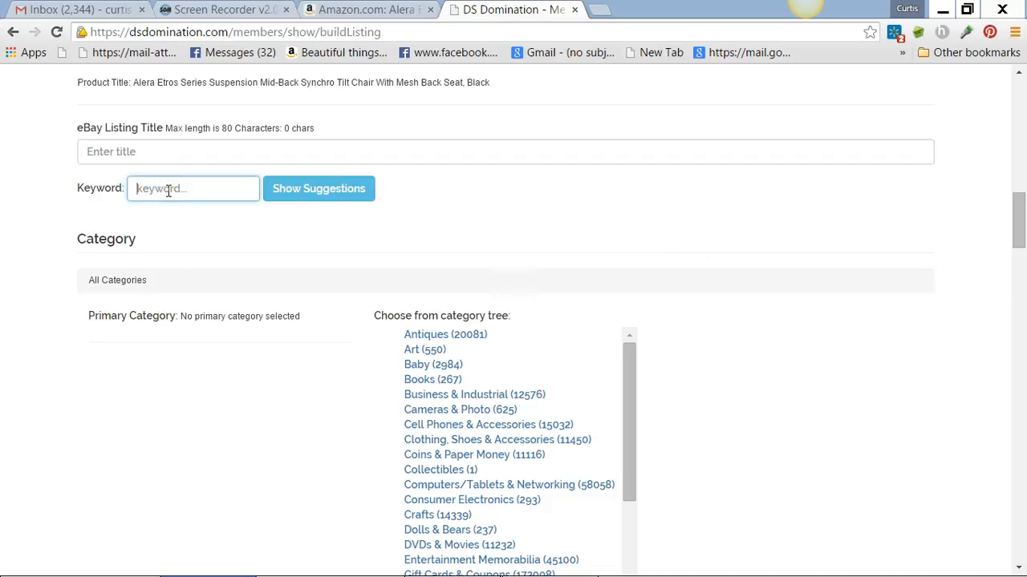
pyautogui.write('Home')
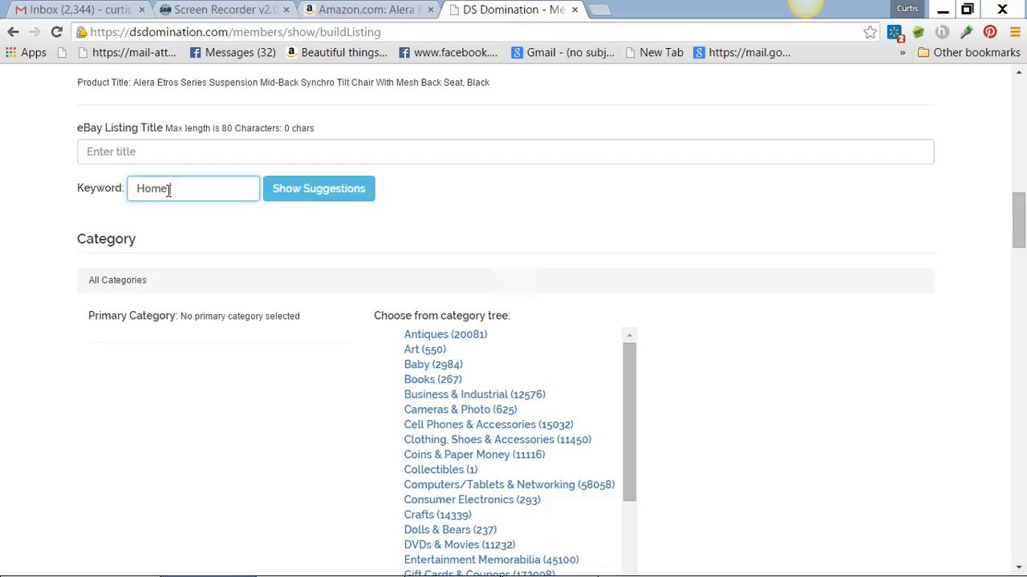
pyautogui.write('Office')
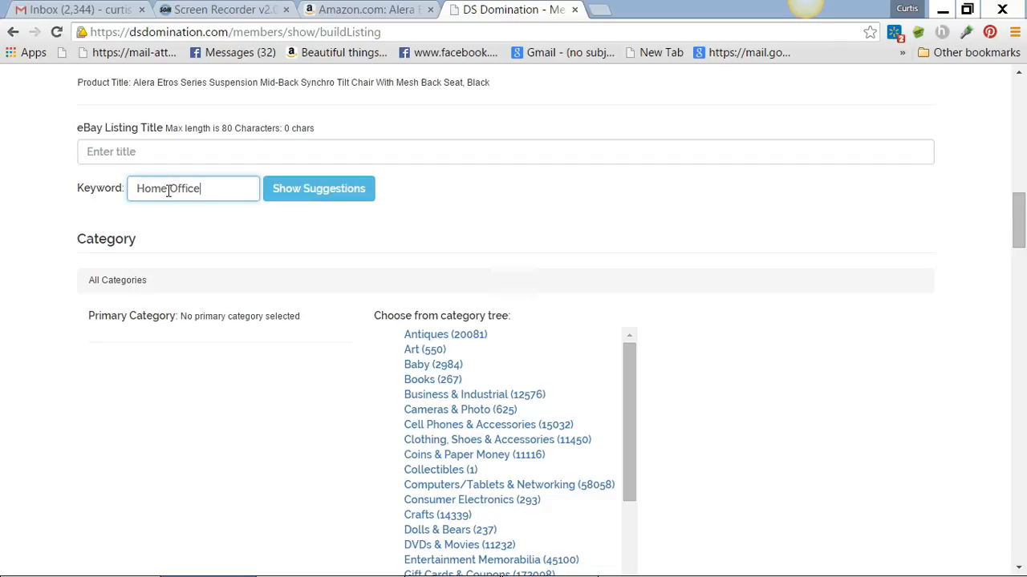
pyautogui.write('Chair')
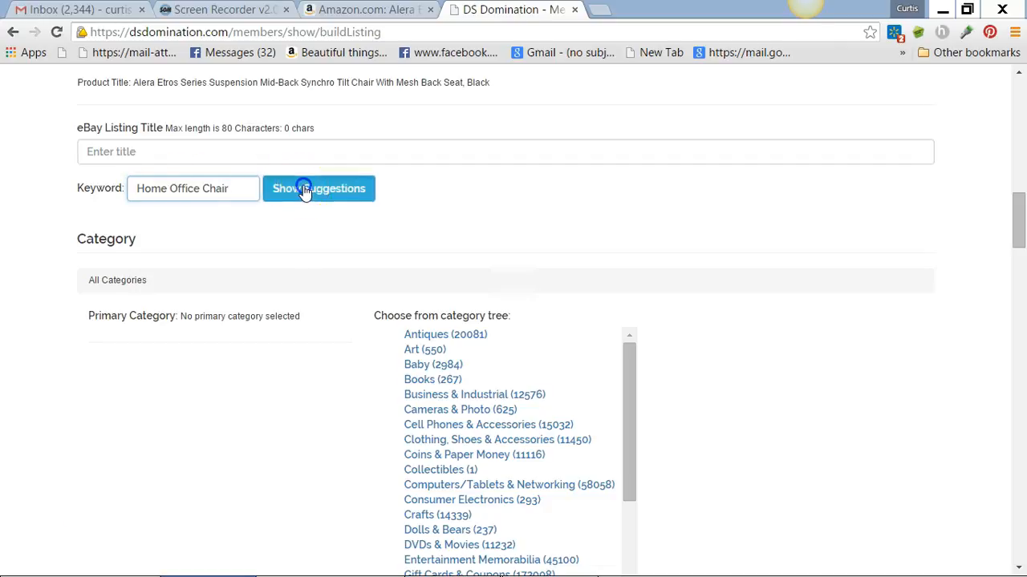
pyautogui.click(317, 190)
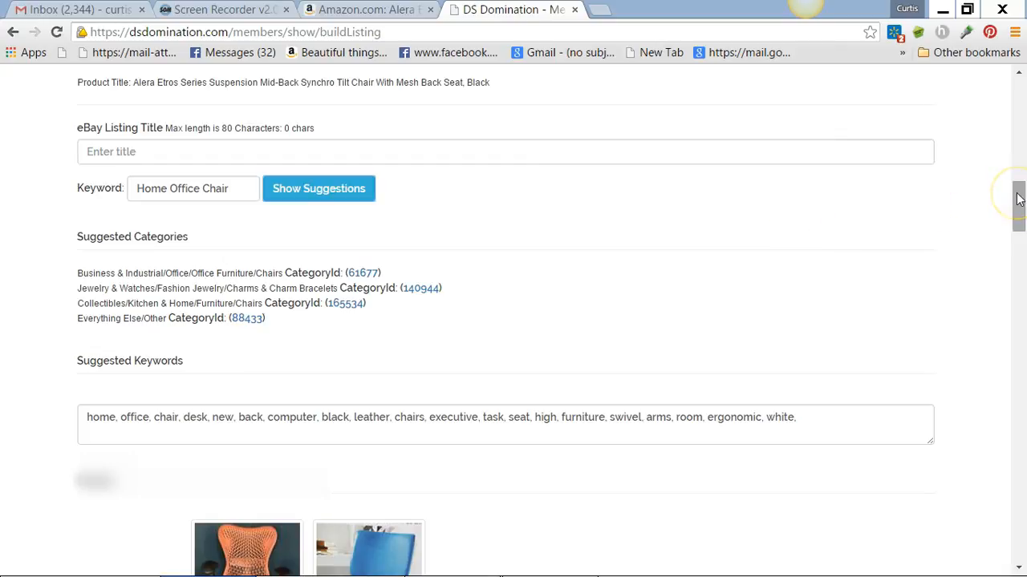
# Copy the 'Home Office Chair' keyword into the eBay Listing Title field
pyautogui.scroll(-3)
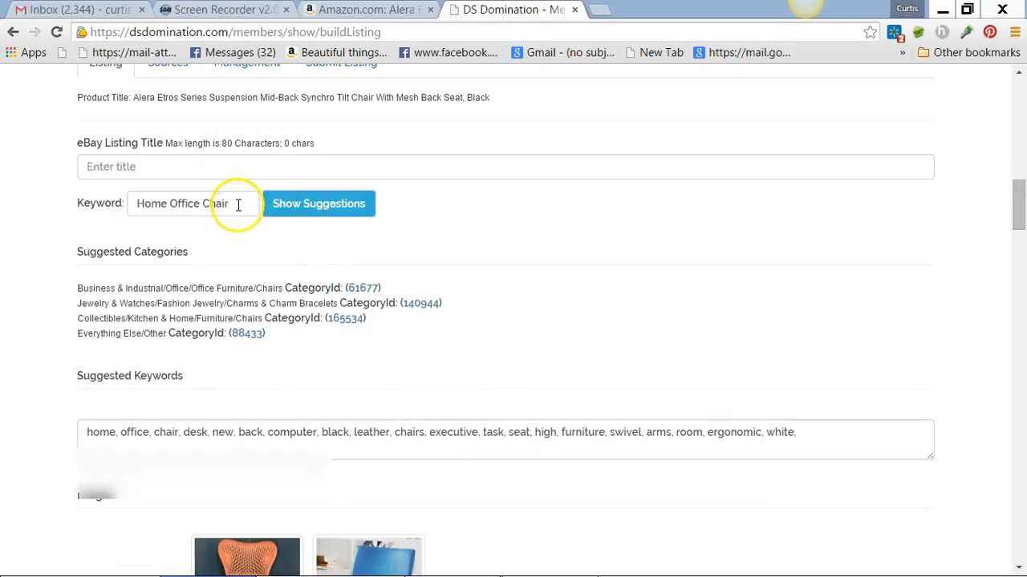
pyautogui.doubleClick(182, 203)
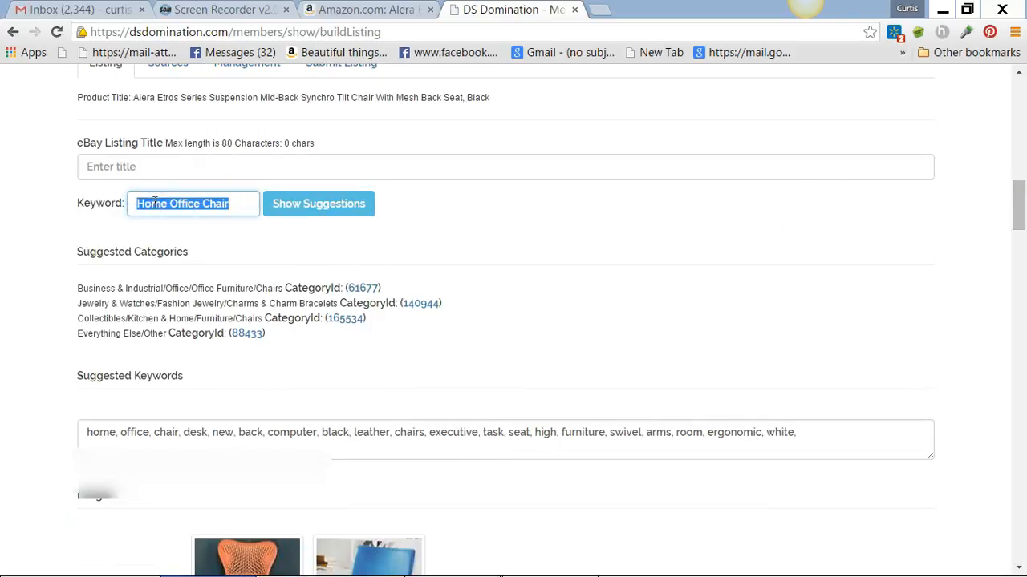
pyautogui.rightClick(192, 202)
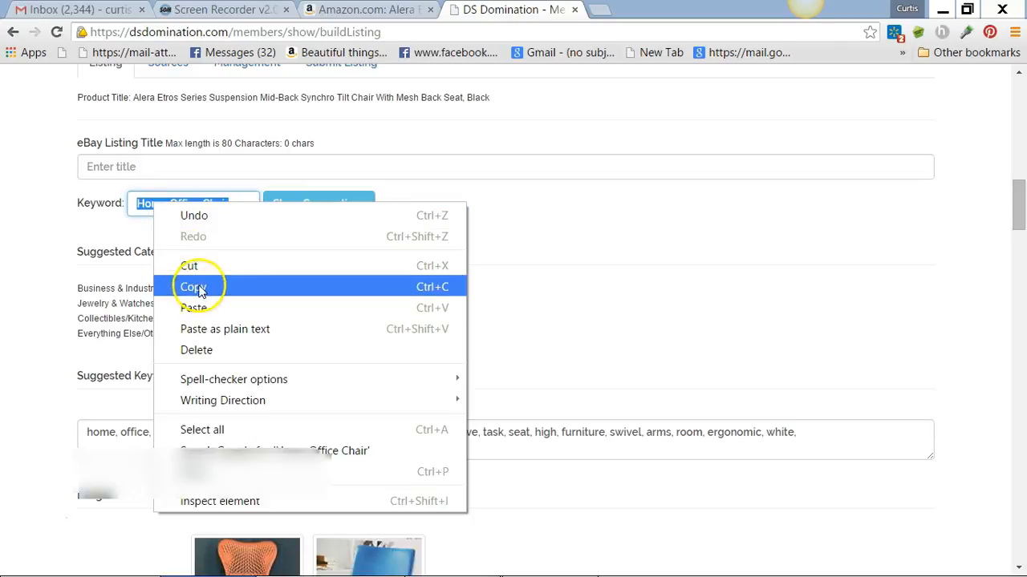
pyautogui.click(193, 285)
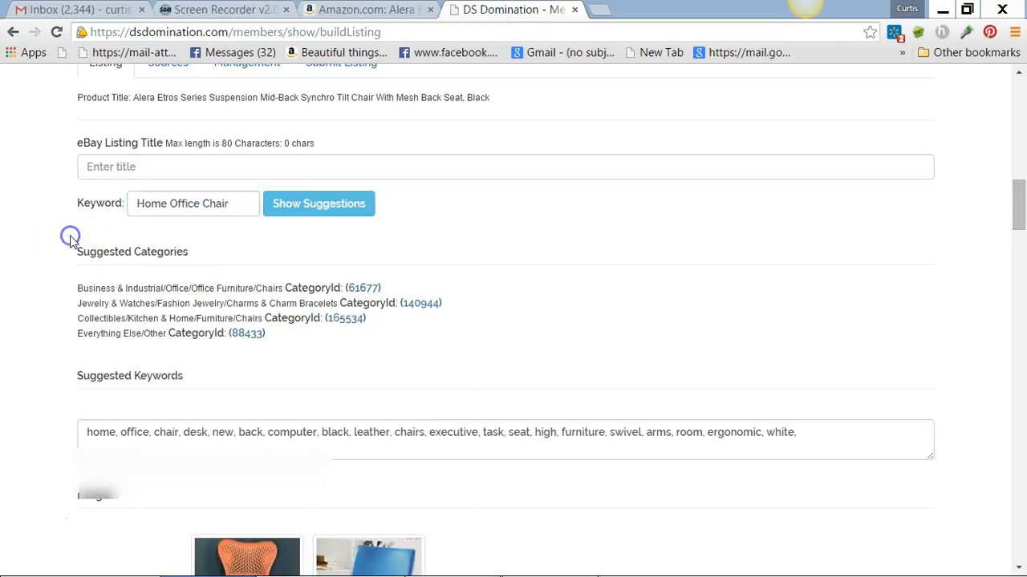
pyautogui.rightClick(110, 165)
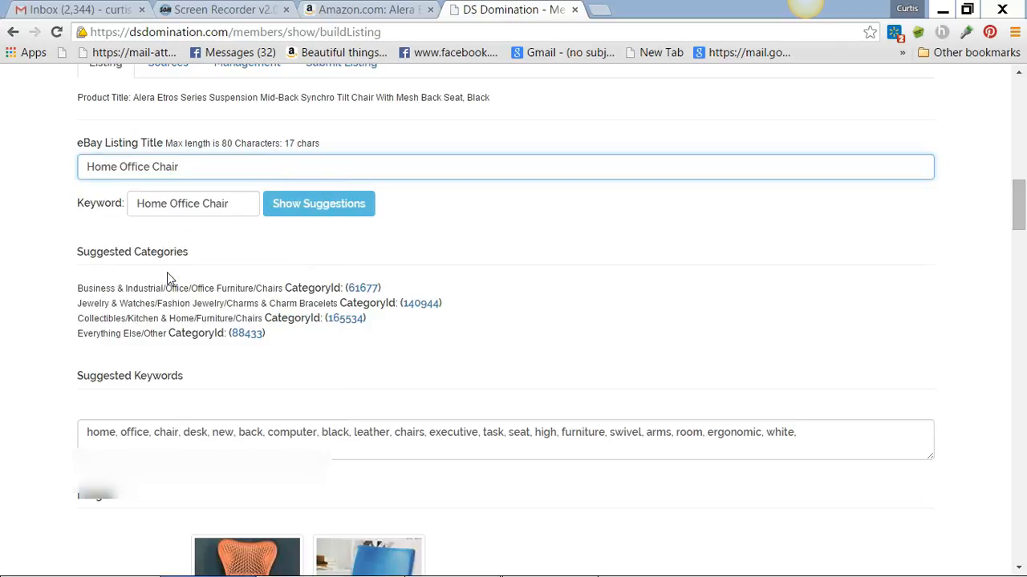
pyautogui.write('" "')
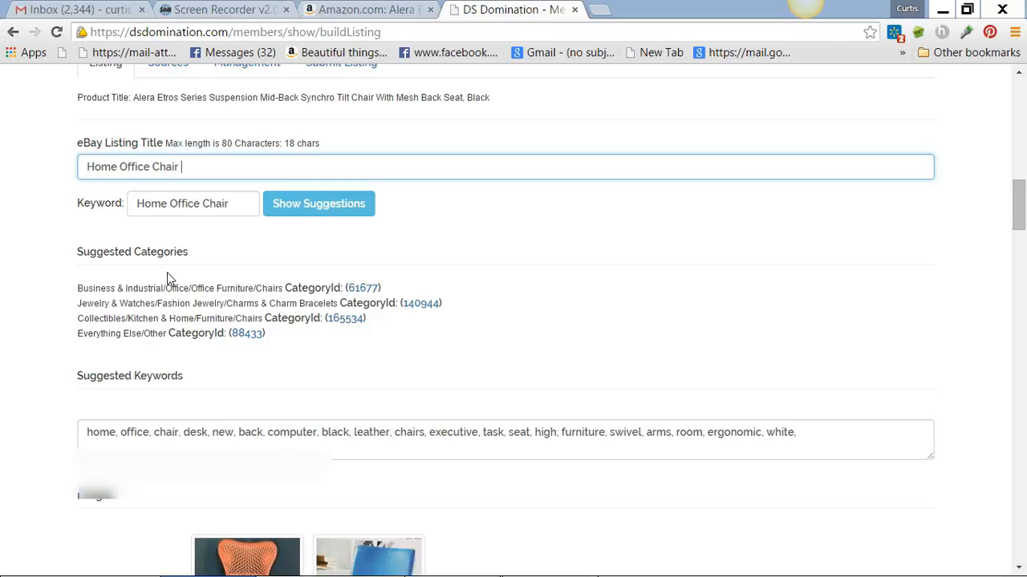
pyautogui.moveTo(241, 232)
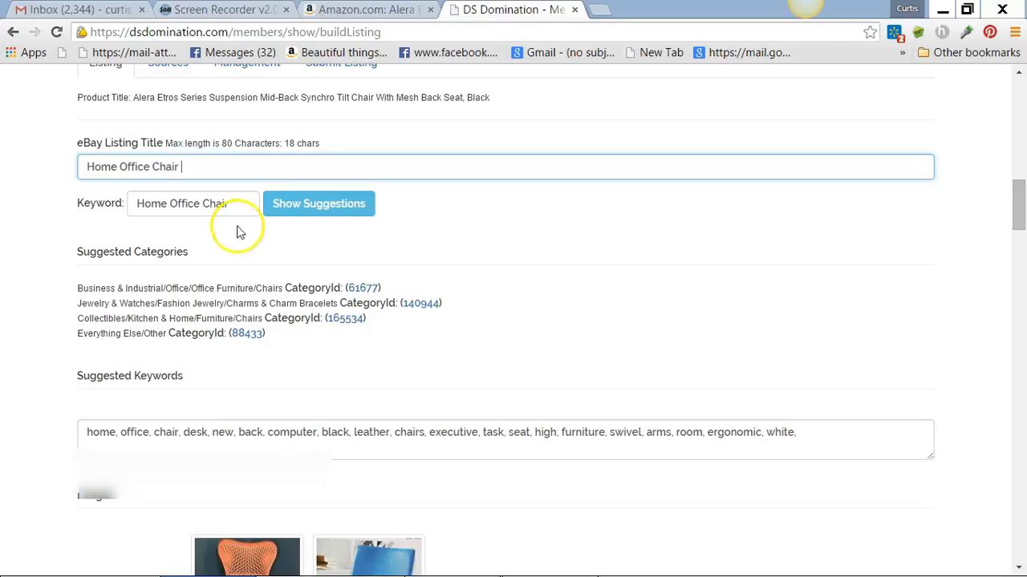
pyautogui.moveTo(407, 456)
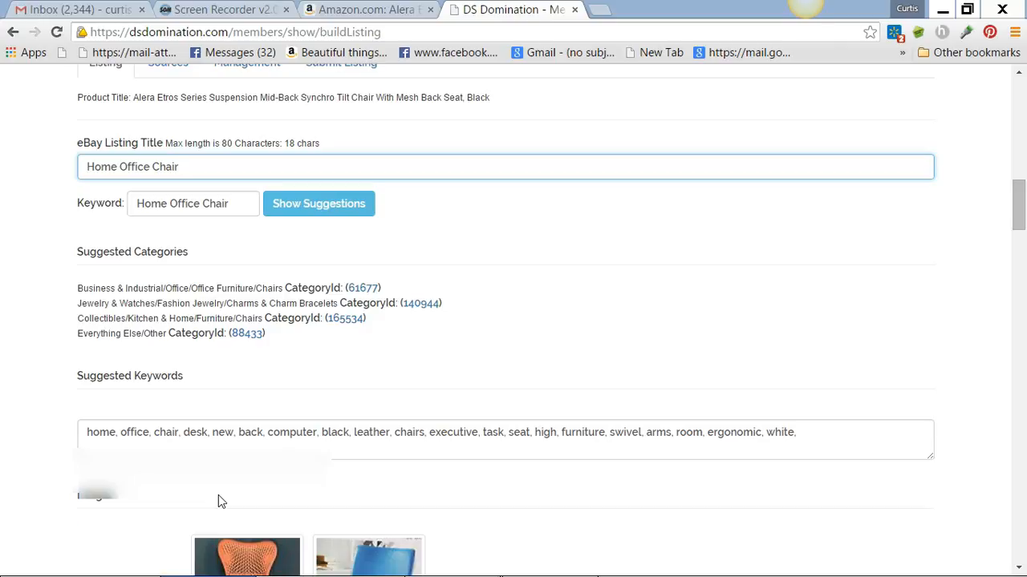
# Extend the title with 'Black Leather Furniture Swivel Arms Lower Back'
pyautogui.write('B')
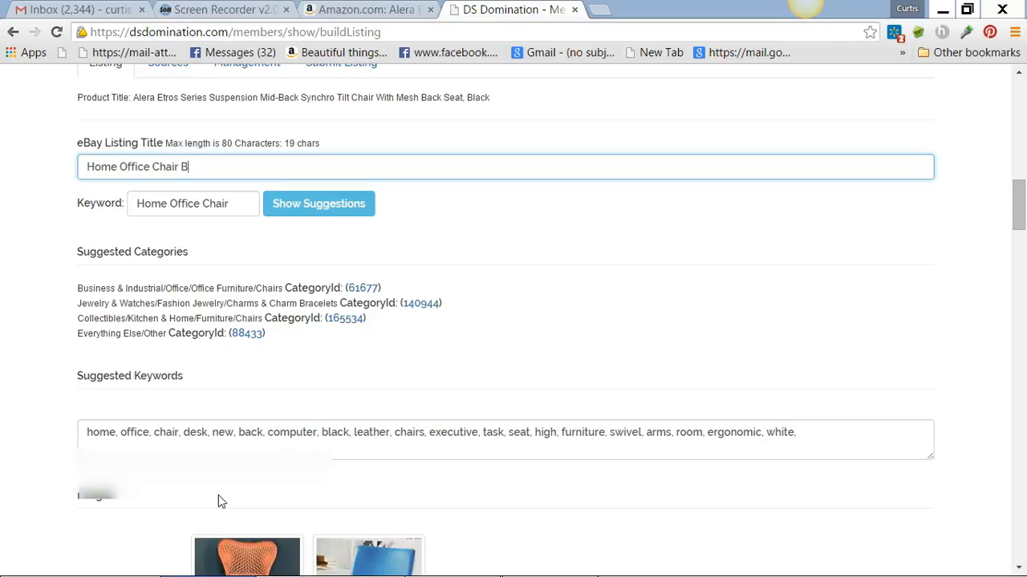
pyautogui.write('lack Le')
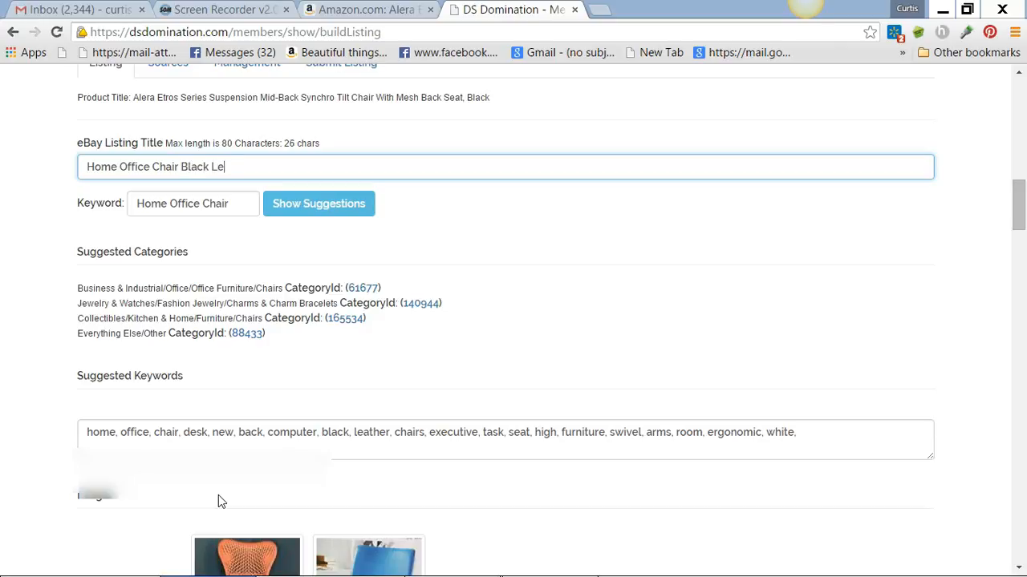
pyautogui.write('ather')
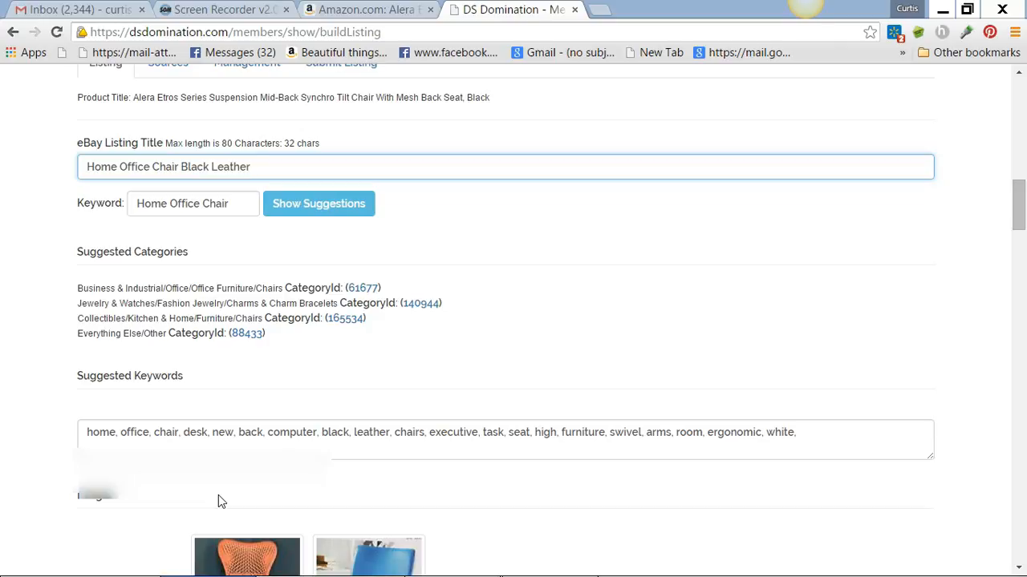
pyautogui.write('Furniture')
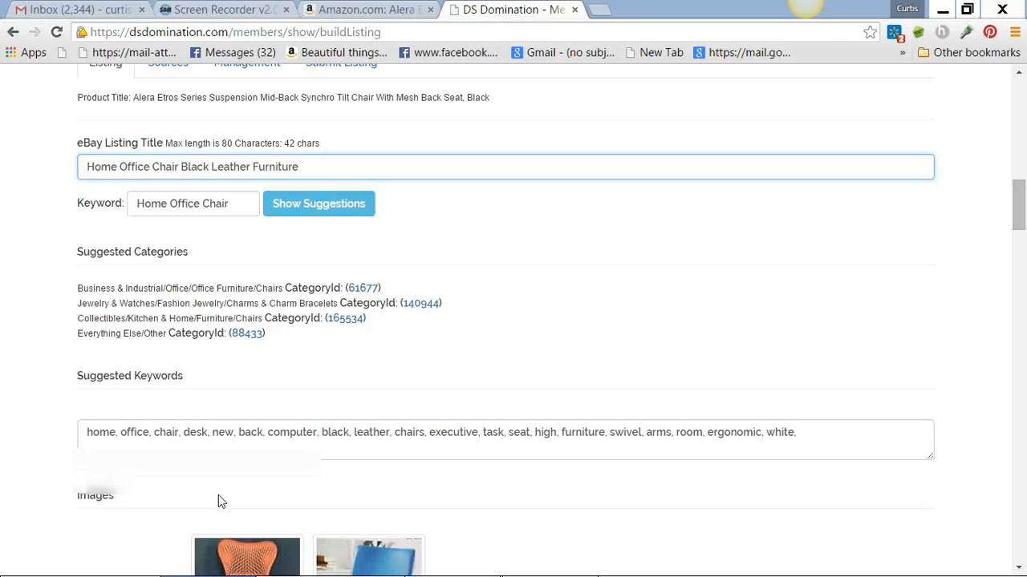
pyautogui.write('Swivel Arms')
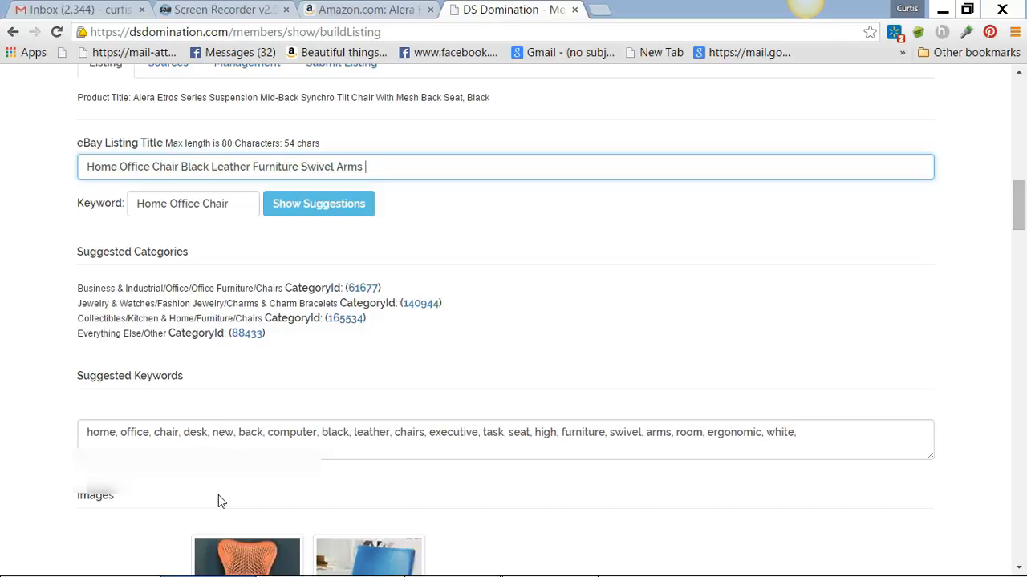
pyautogui.write('L')
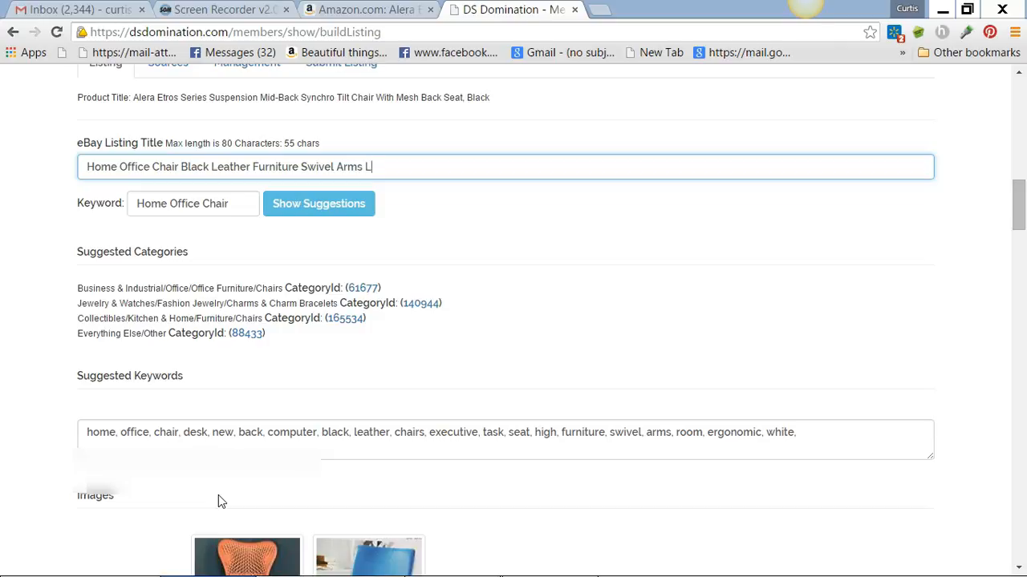
pyautogui.write('ower')
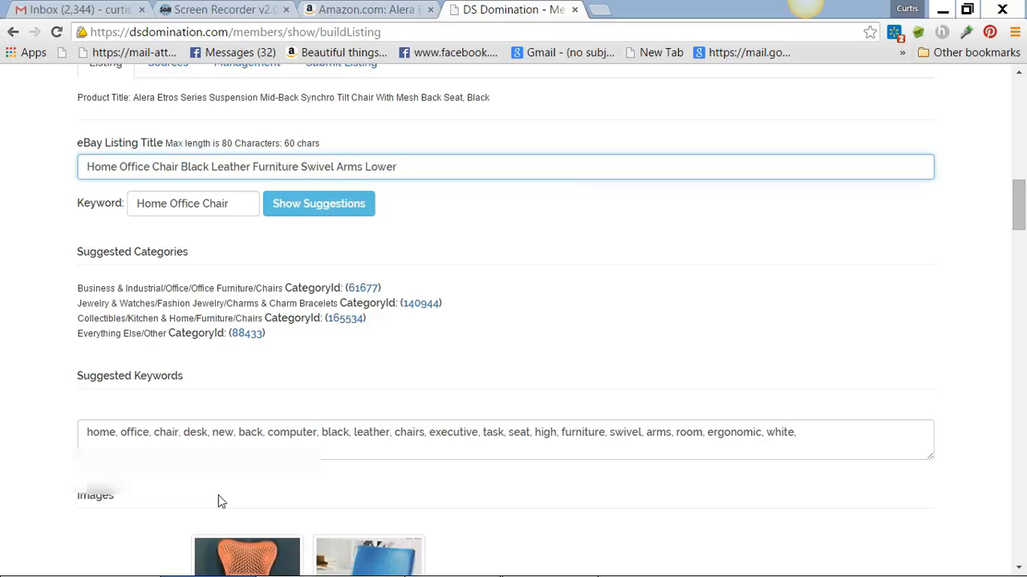
pyautogui.write('Back')
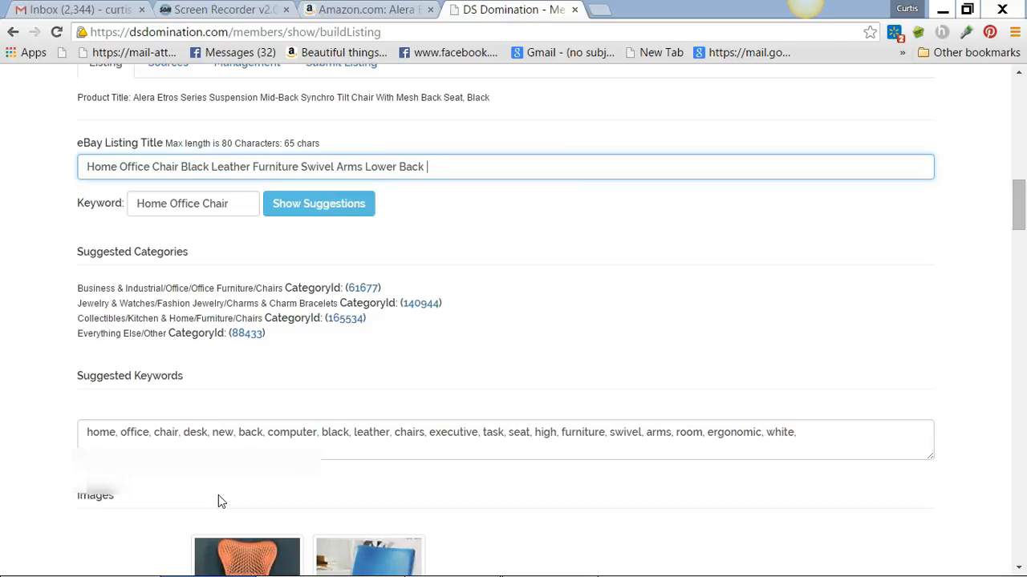
pyautogui.moveTo(71, 390)
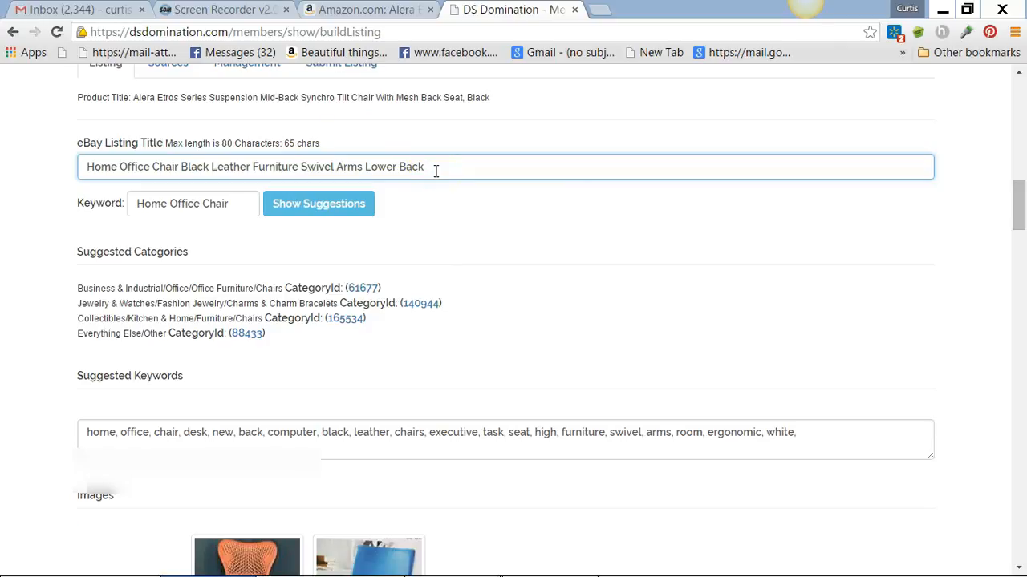
pyautogui.moveTo(1019, 196)
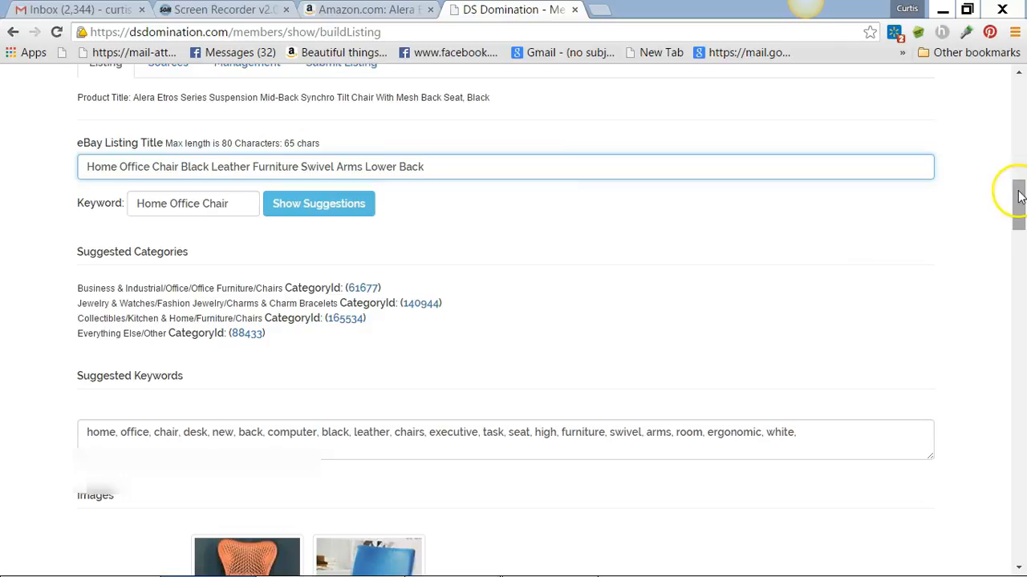
# Choose category Chairs (61677) and raise the profit goal to 10% for a $176.30 list price
pyautogui.scroll(-3)
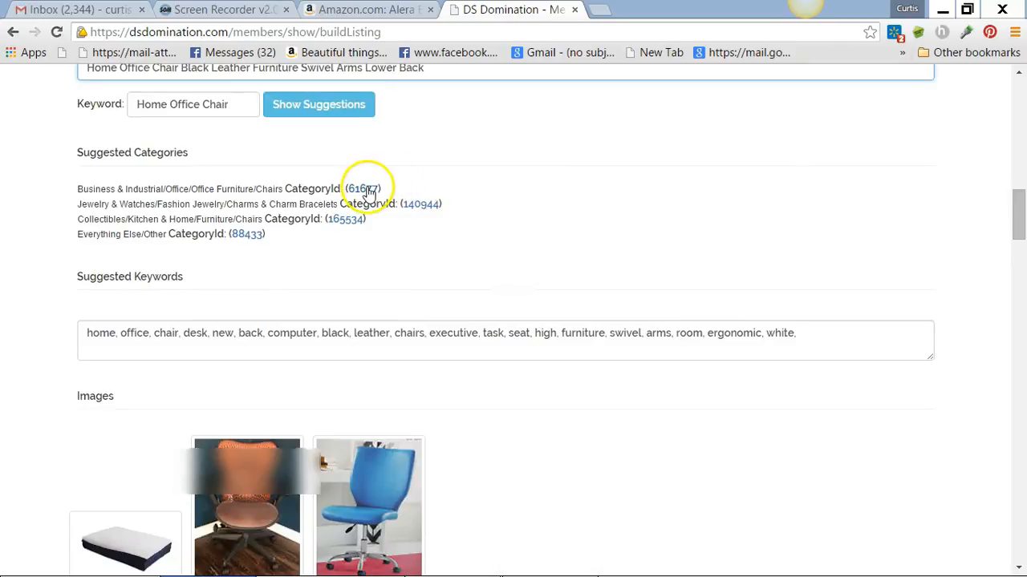
pyautogui.click(363, 190)
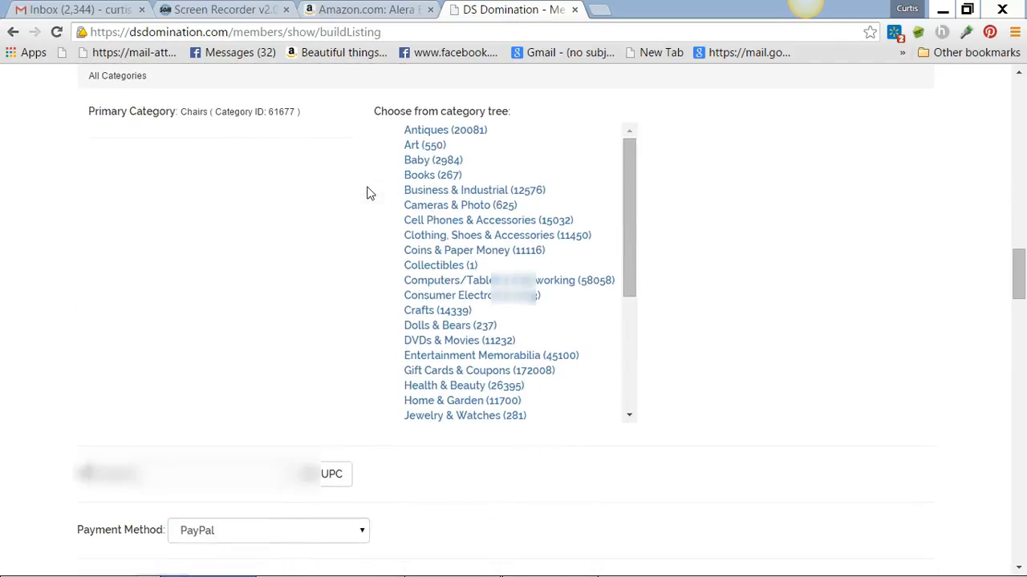
pyautogui.moveTo(994, 231)
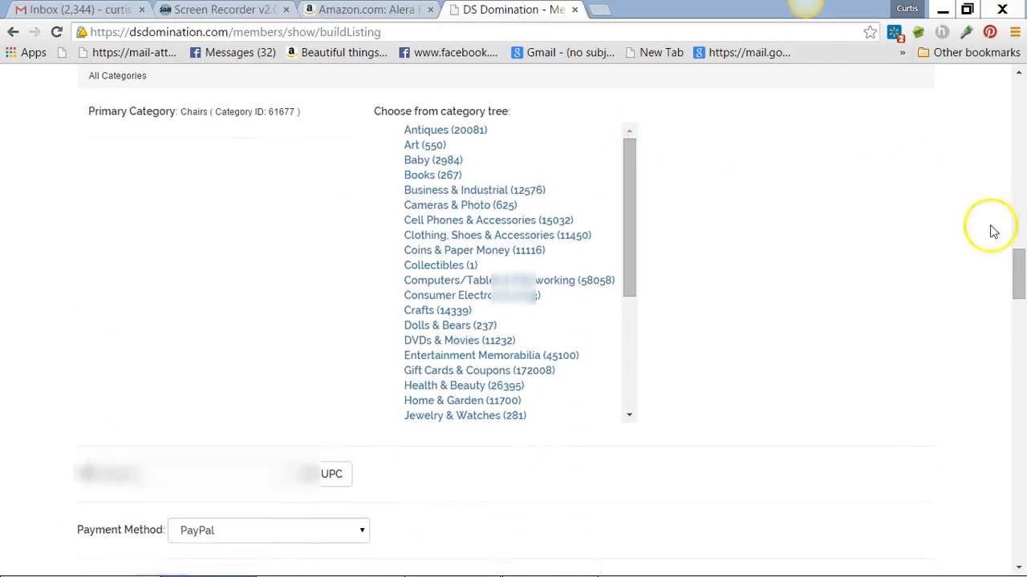
pyautogui.scroll(-3)
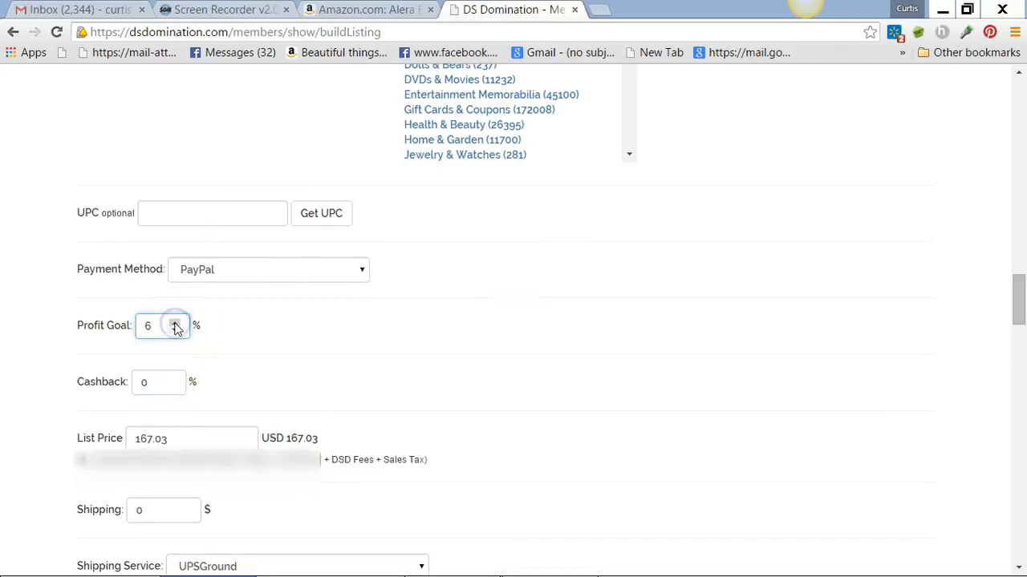
pyautogui.click(175, 322)
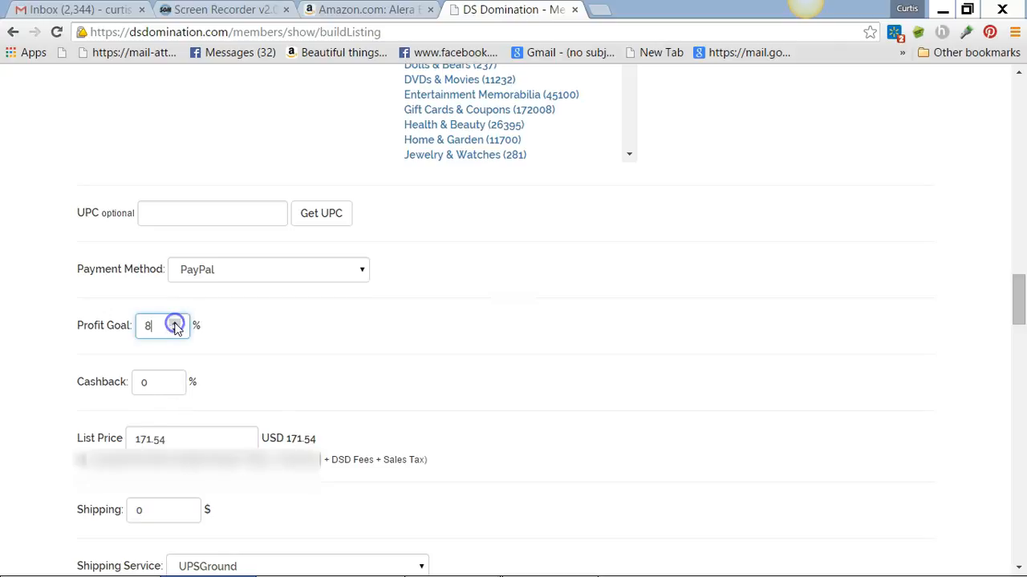
pyautogui.click(173, 321)
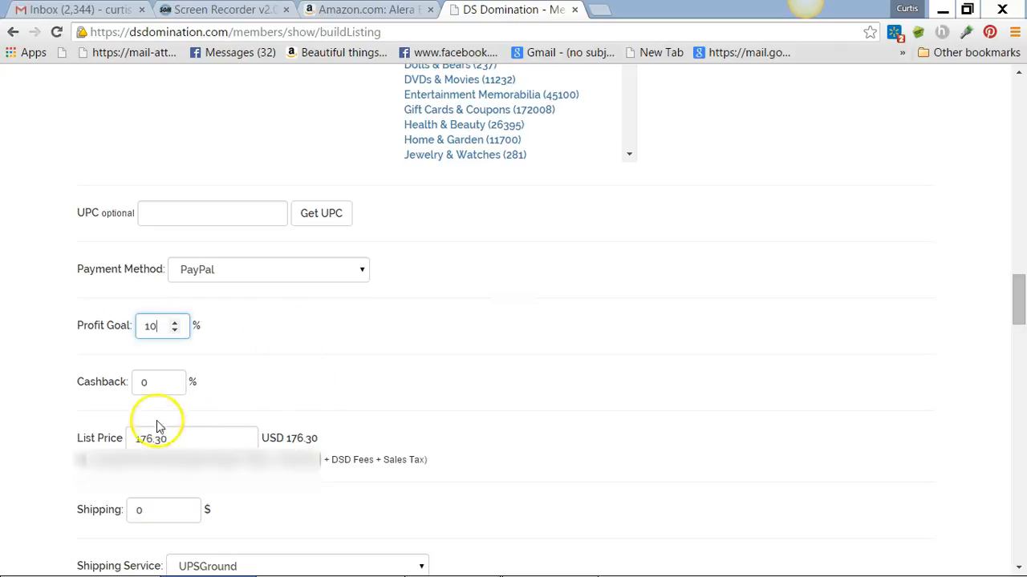
pyautogui.moveTo(195, 409)
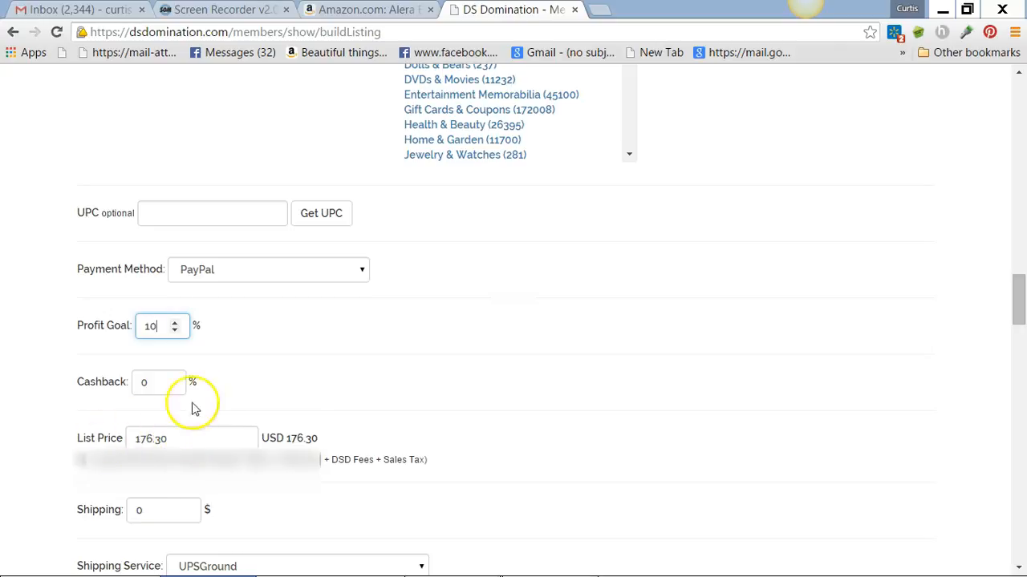
pyautogui.moveTo(260, 397)
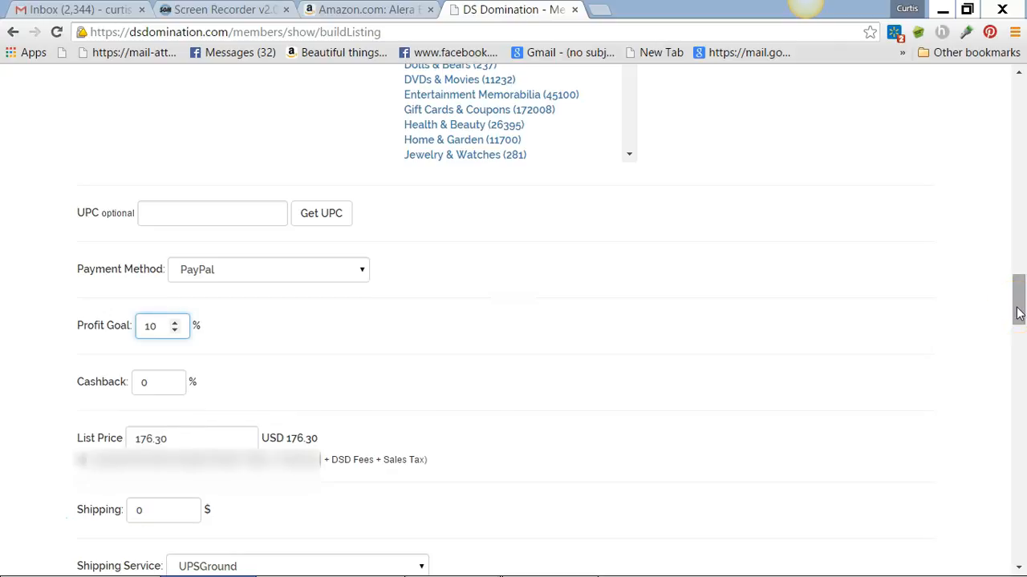
pyautogui.scroll(-3)
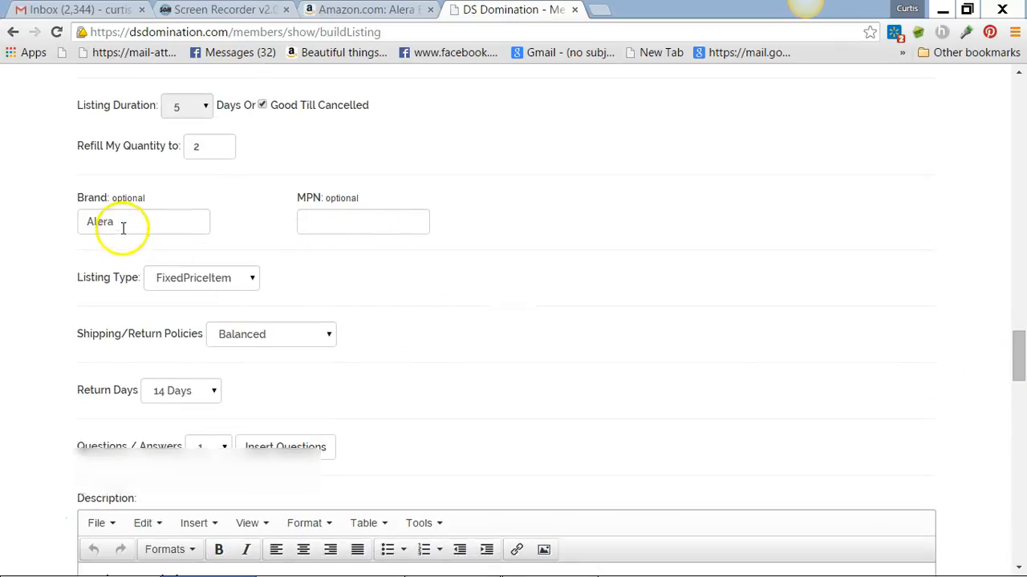
# Keep brand Alera and mark the chair photo as included and as the gallery image
pyautogui.click(143, 221)
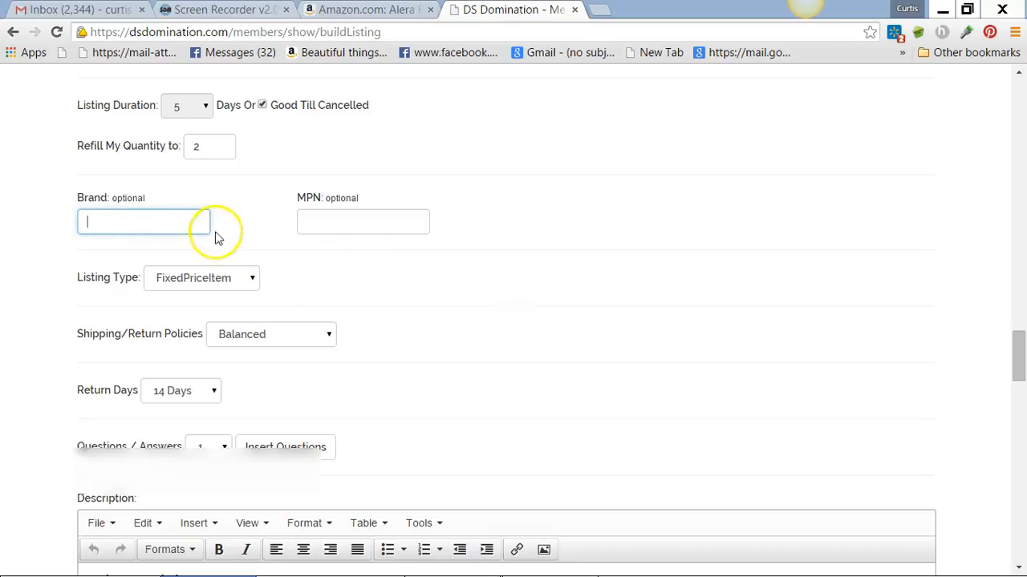
pyautogui.moveTo(922, 322)
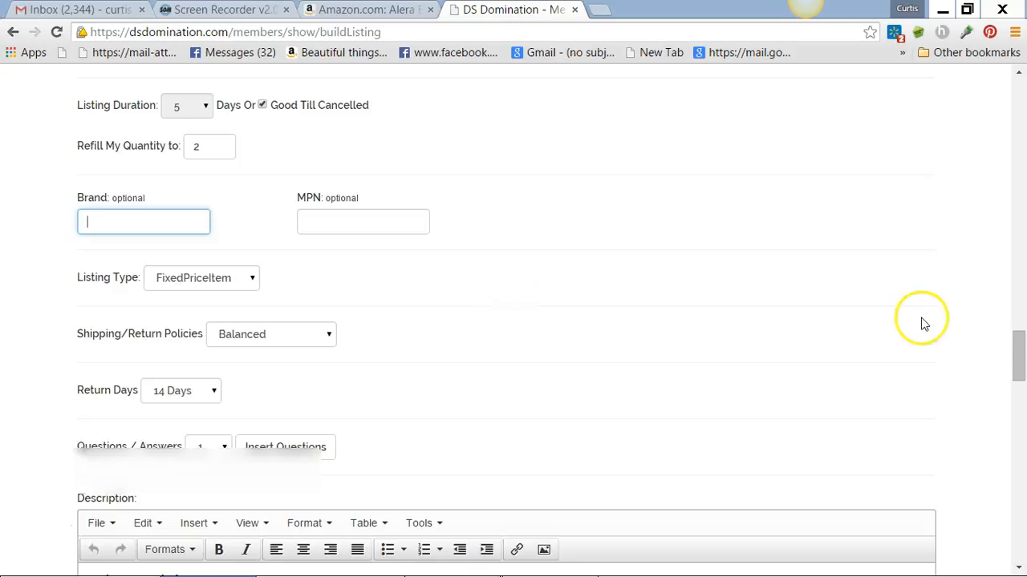
pyautogui.scroll(-3)
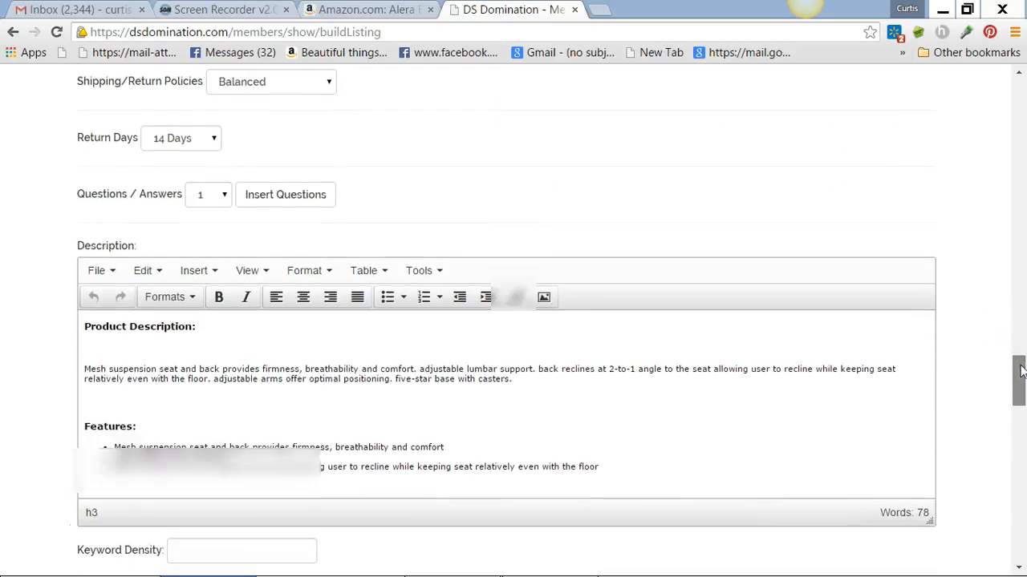
pyautogui.scroll(-3)
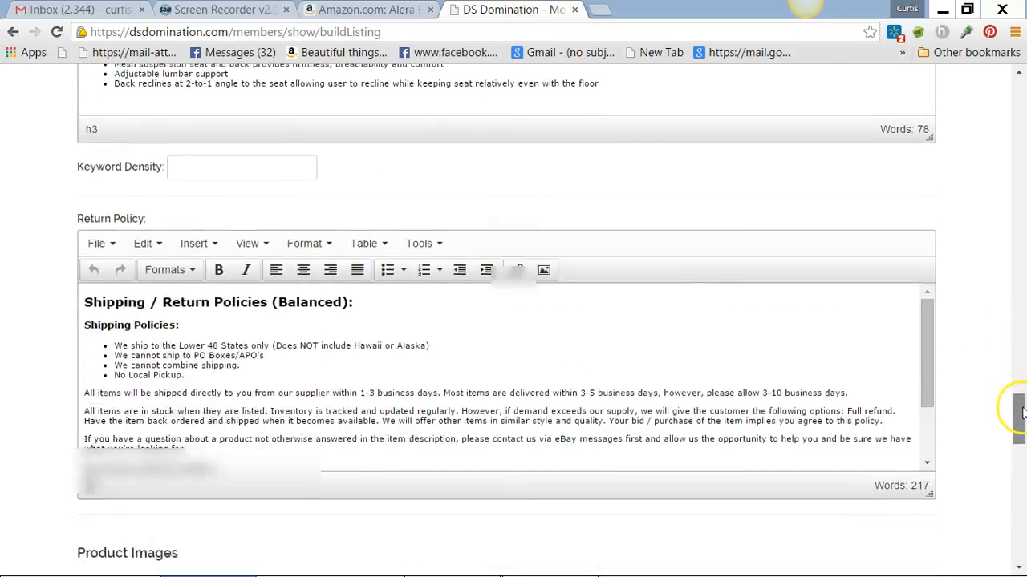
pyautogui.scroll(-3)
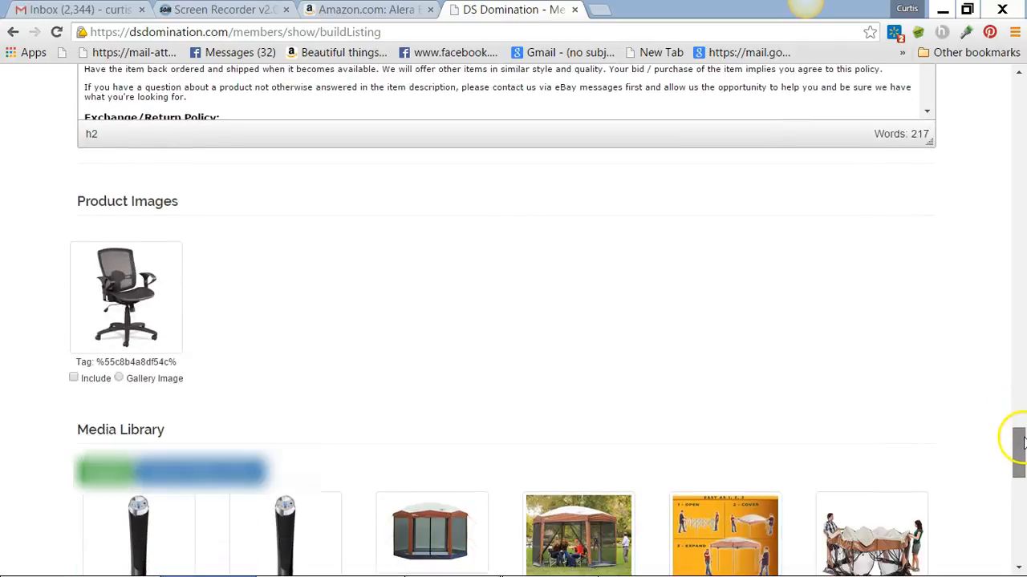
pyautogui.click(74, 378)
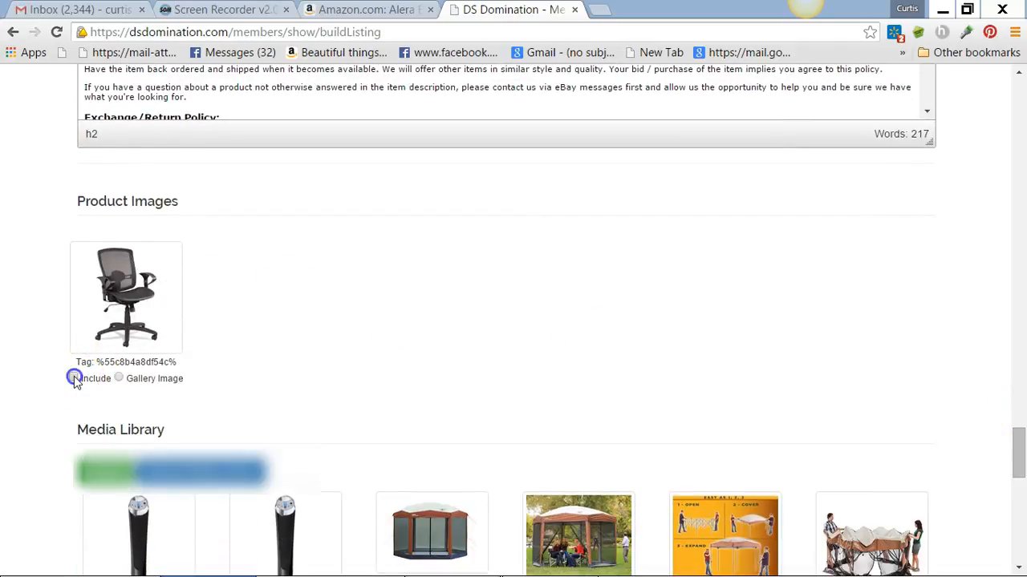
pyautogui.click(74, 379)
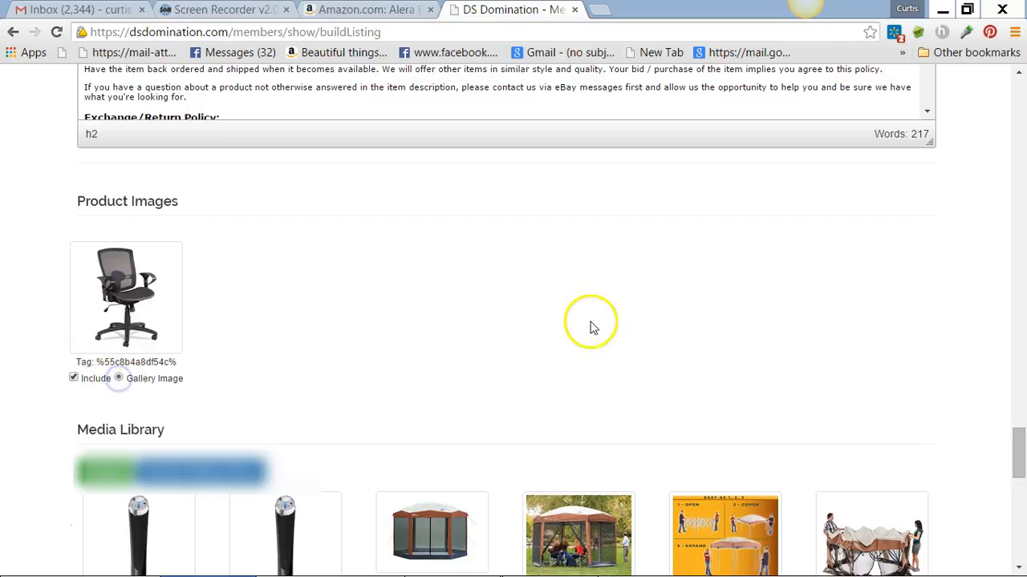
pyautogui.scroll(-3)
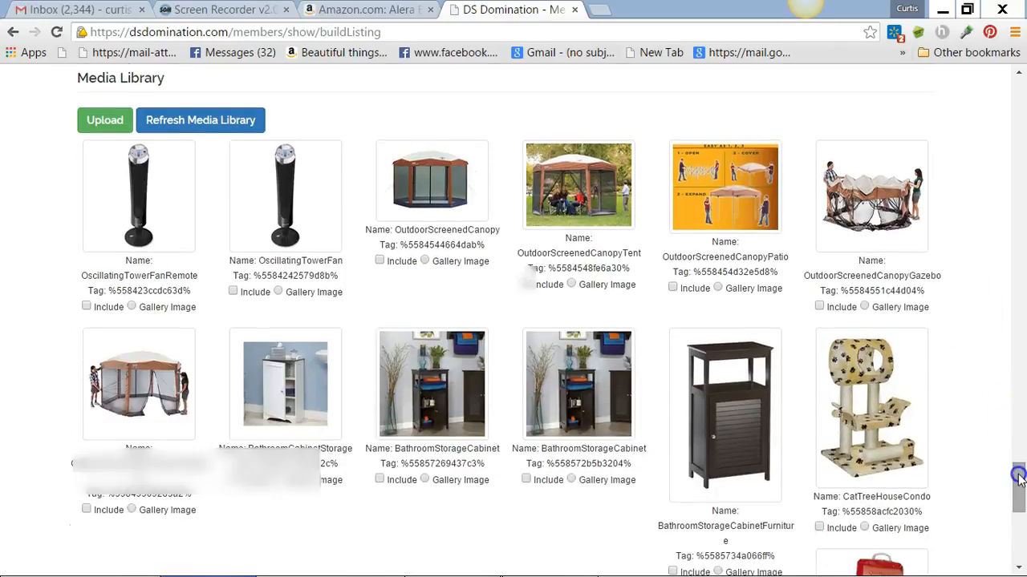
pyautogui.scroll(-3)
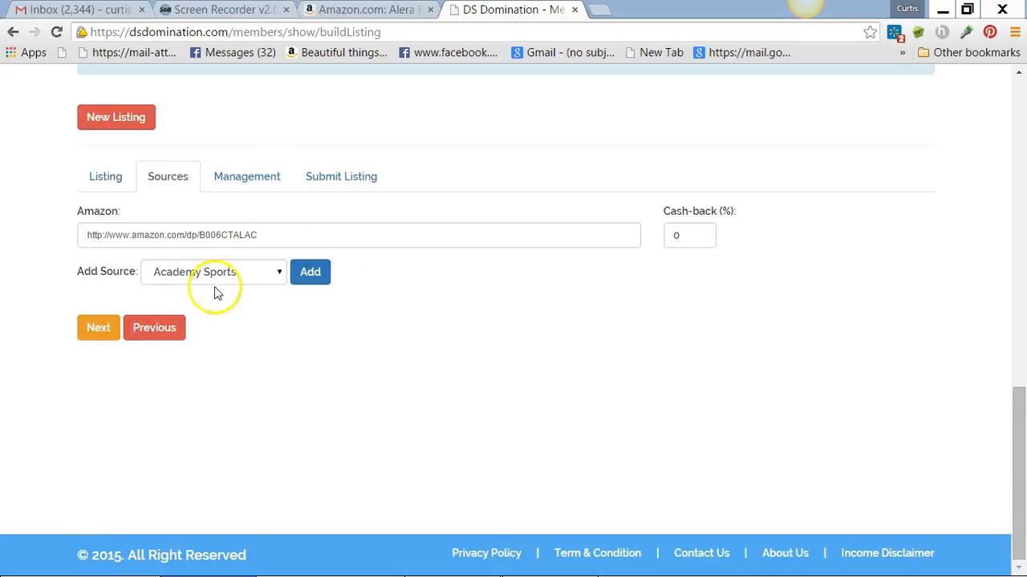
# In Management, enable immediate buyer follow-up and automatic order fulfilment
pyautogui.click(247, 177)
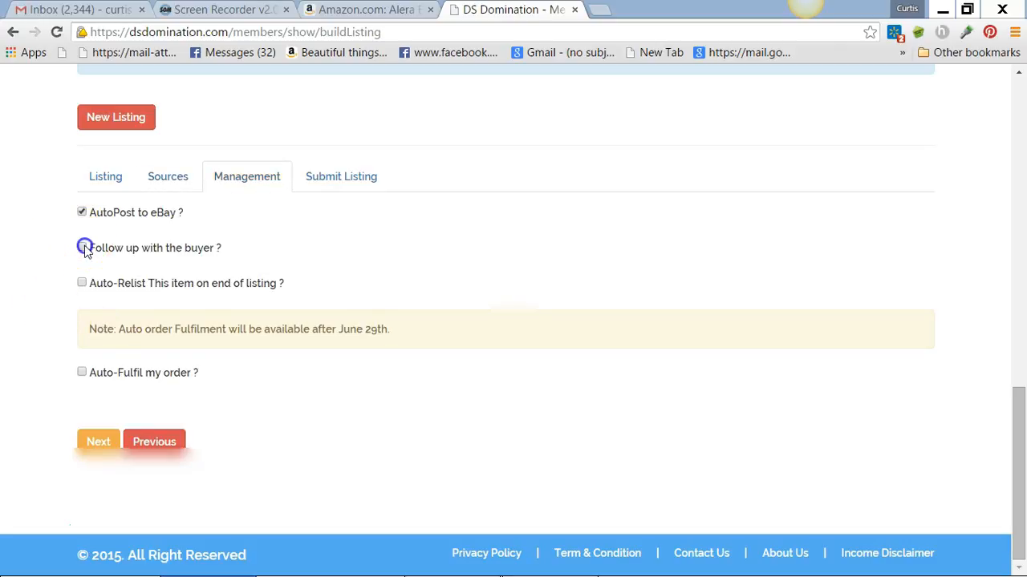
pyautogui.click(82, 247)
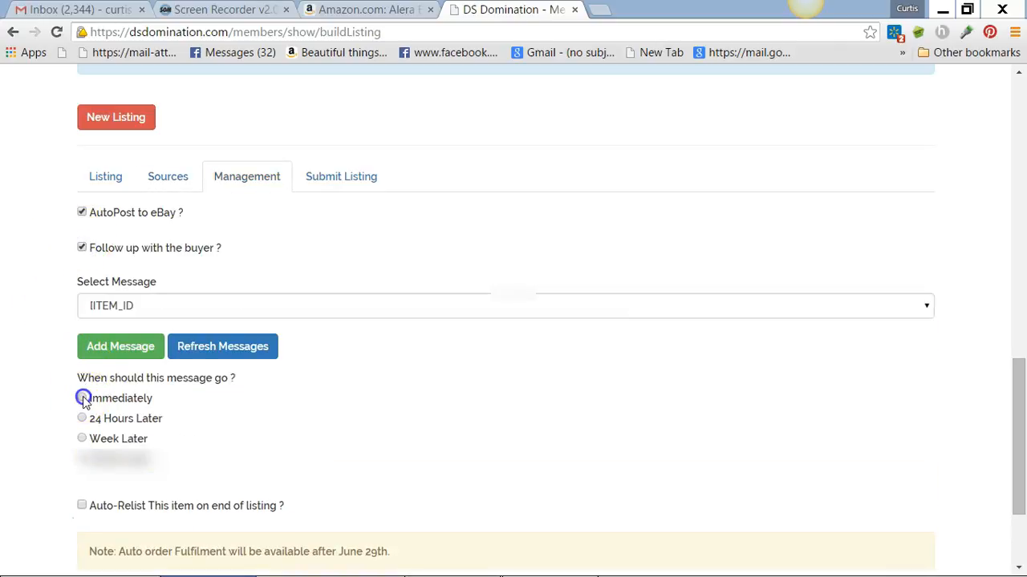
pyautogui.click(82, 398)
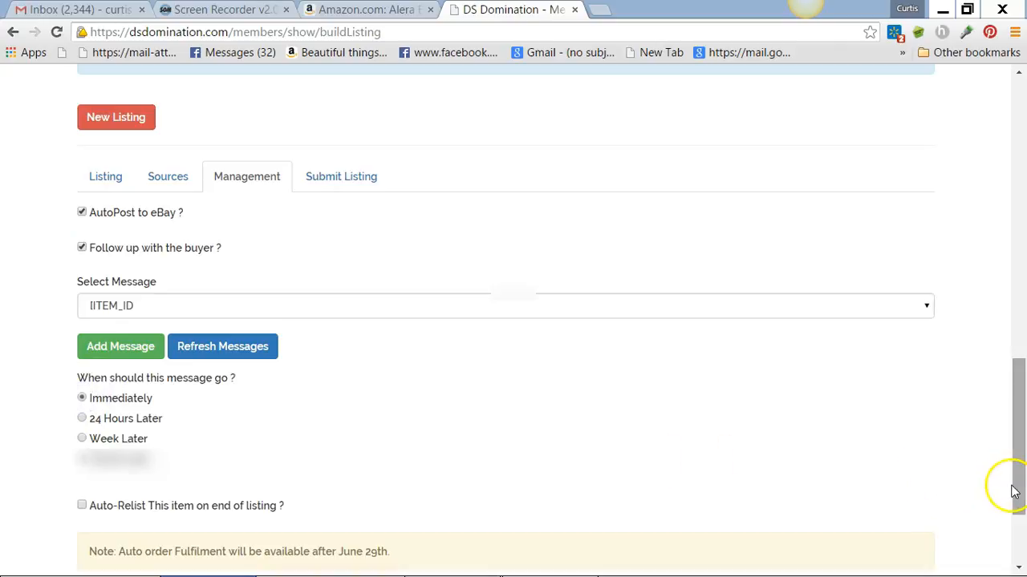
pyautogui.scroll(-3)
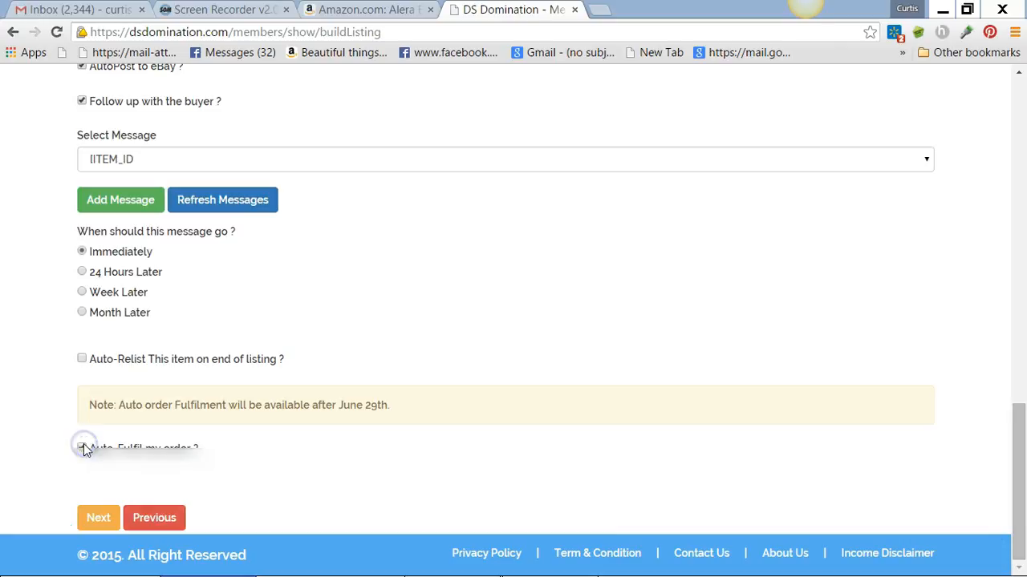
pyautogui.click(97, 517)
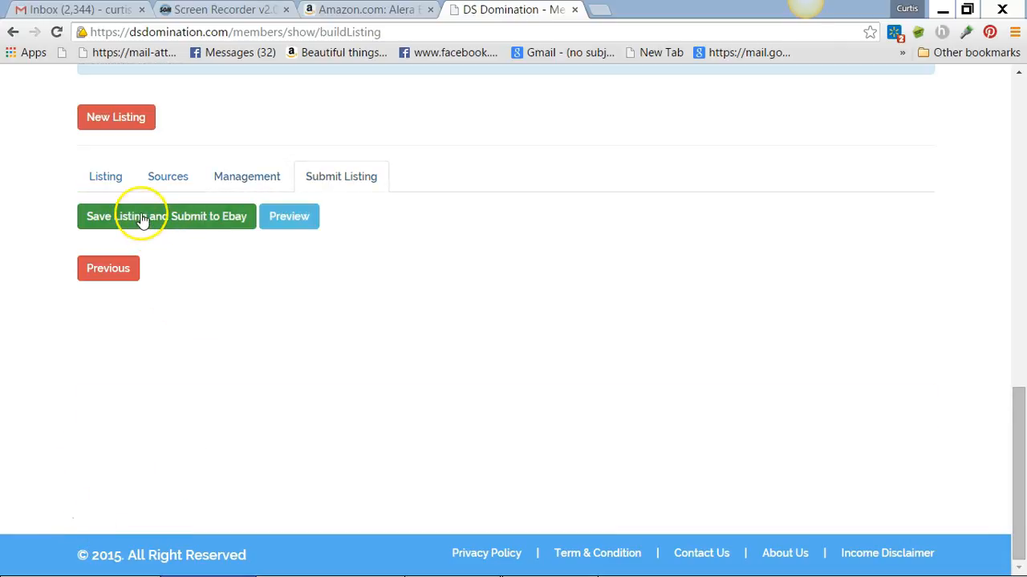
# Save the listing and submit it to eBay, then return to the Listing tab
pyautogui.click(167, 215)
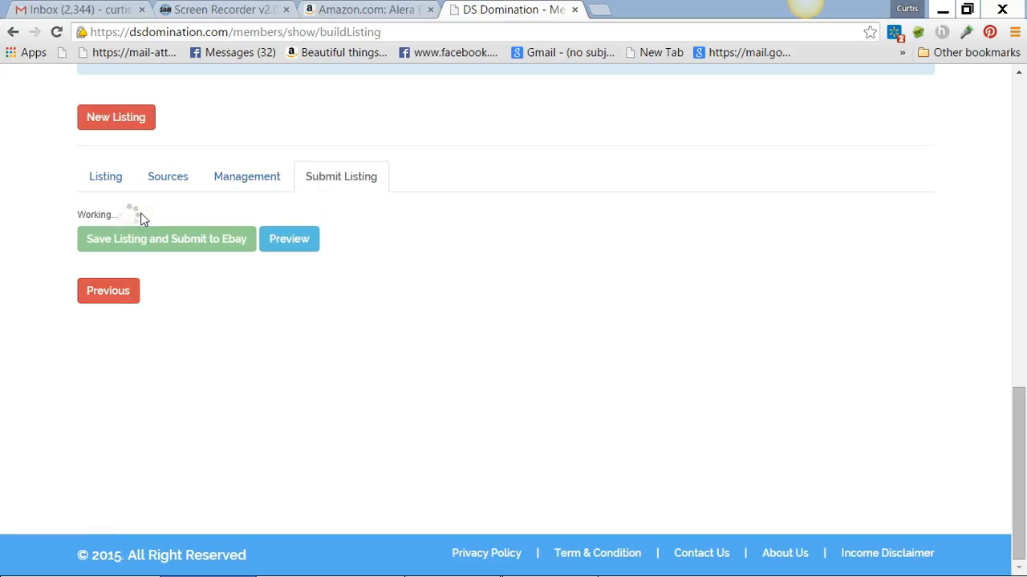
pyautogui.moveTo(40, 173)
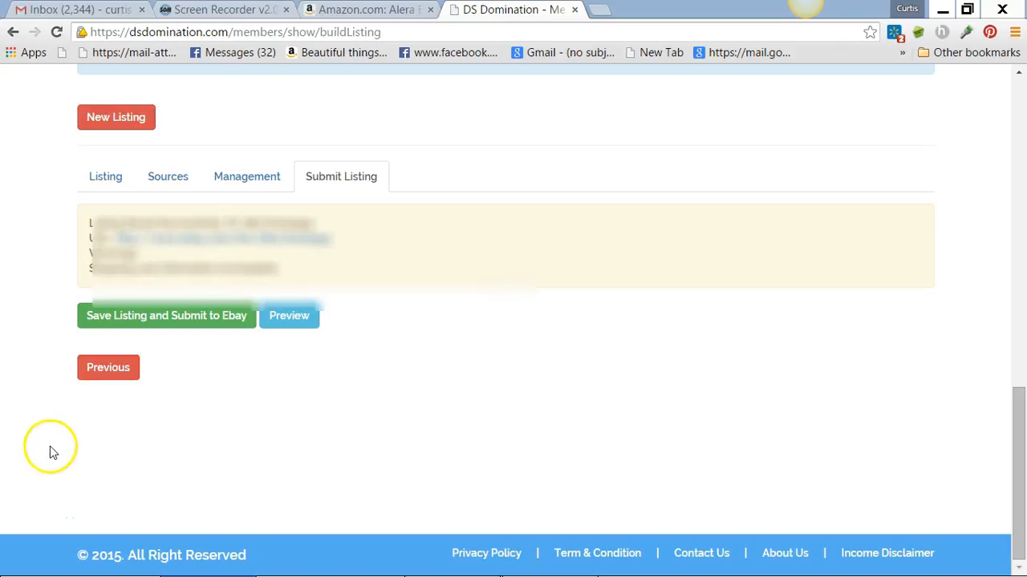
pyautogui.moveTo(182, 423)
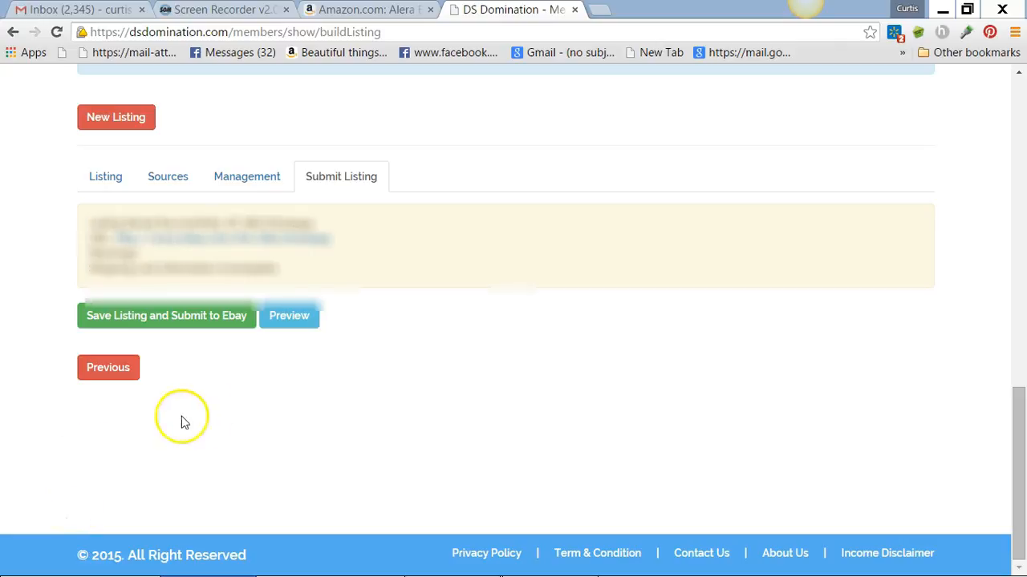
pyautogui.moveTo(208, 421)
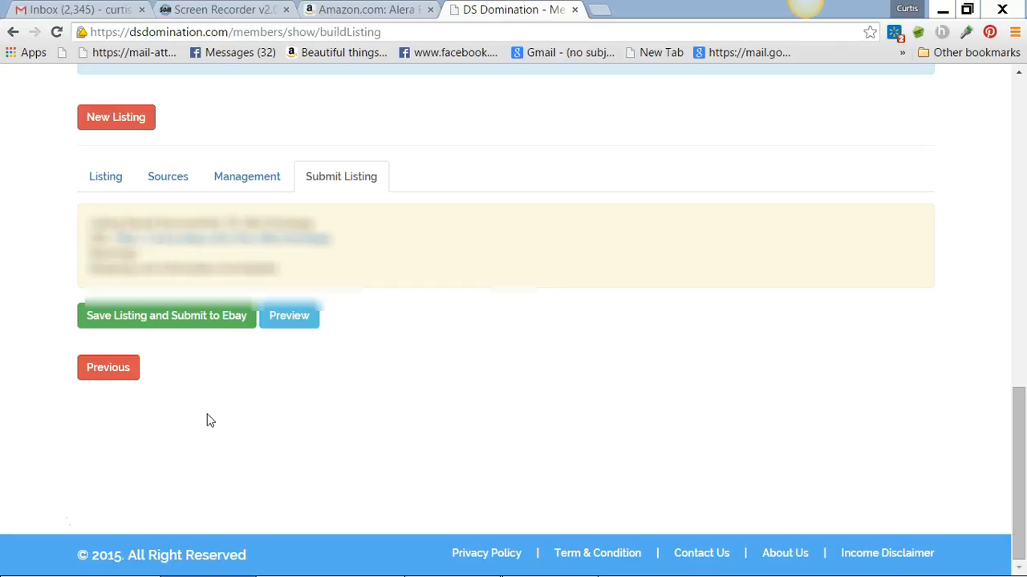
pyautogui.moveTo(96, 286)
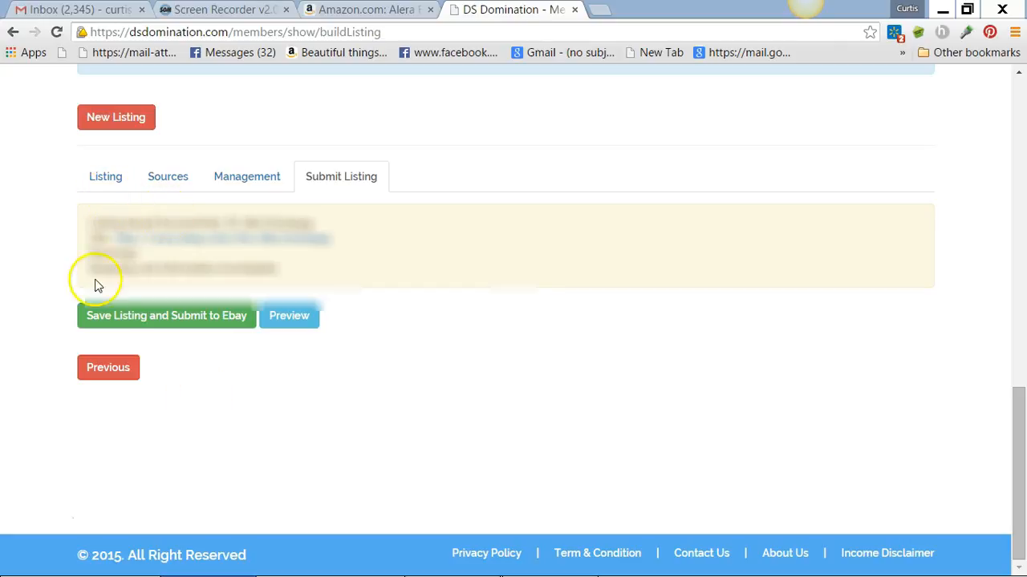
pyautogui.click(106, 176)
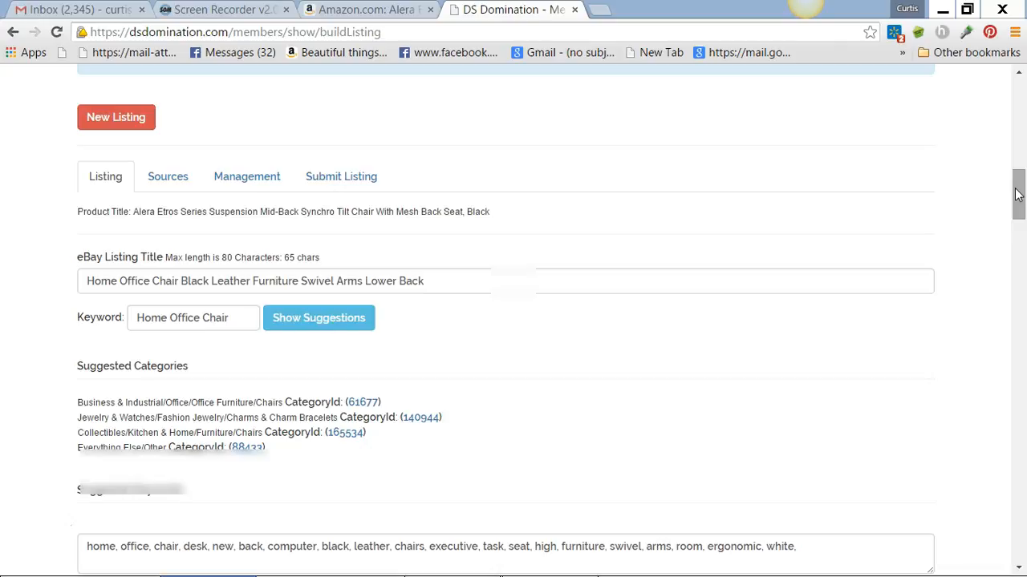
pyautogui.scroll(-3)
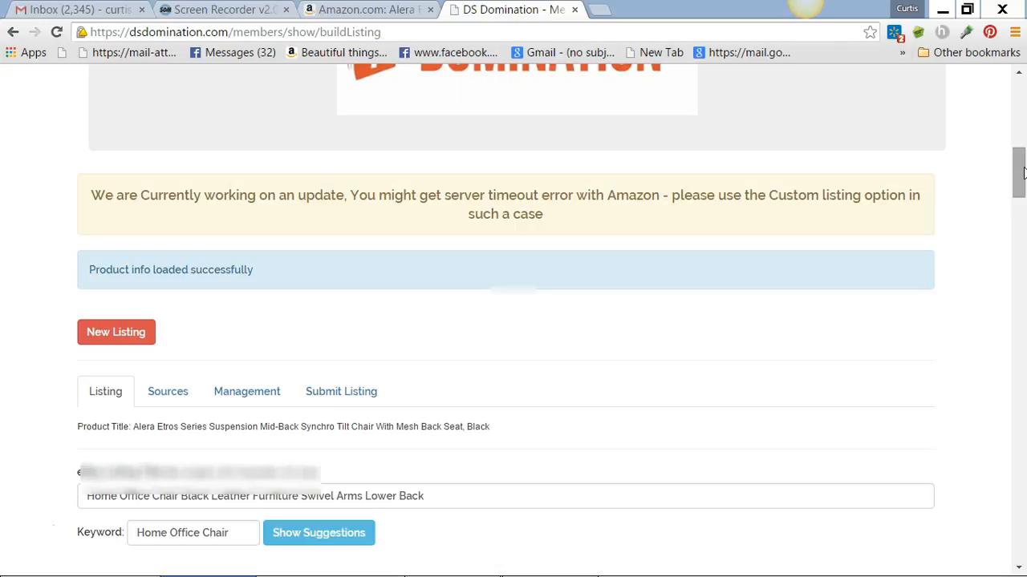
pyautogui.scroll(-3)
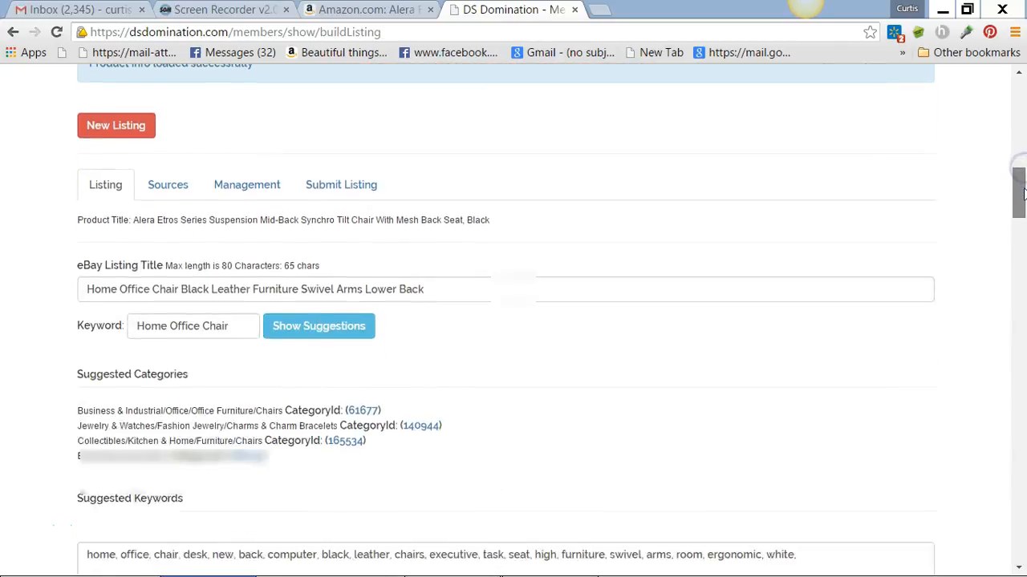
pyautogui.scroll(-3)
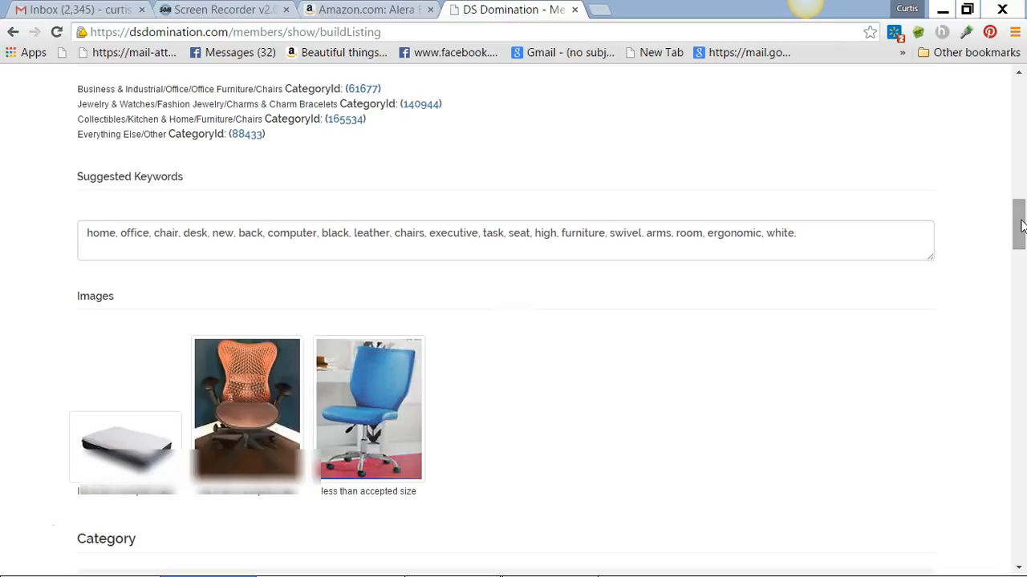
pyautogui.scroll(-3)
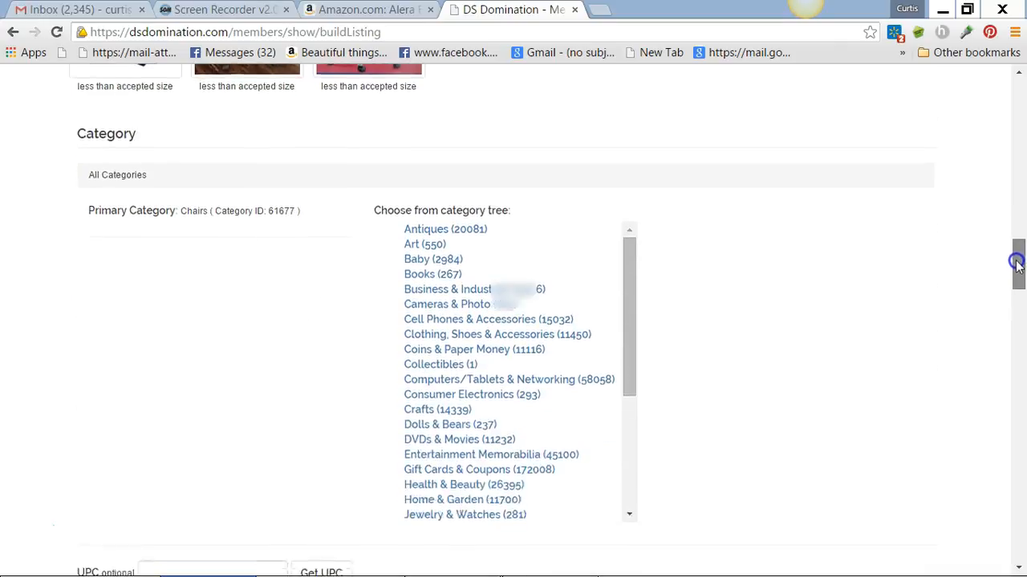
pyautogui.scroll(-3)
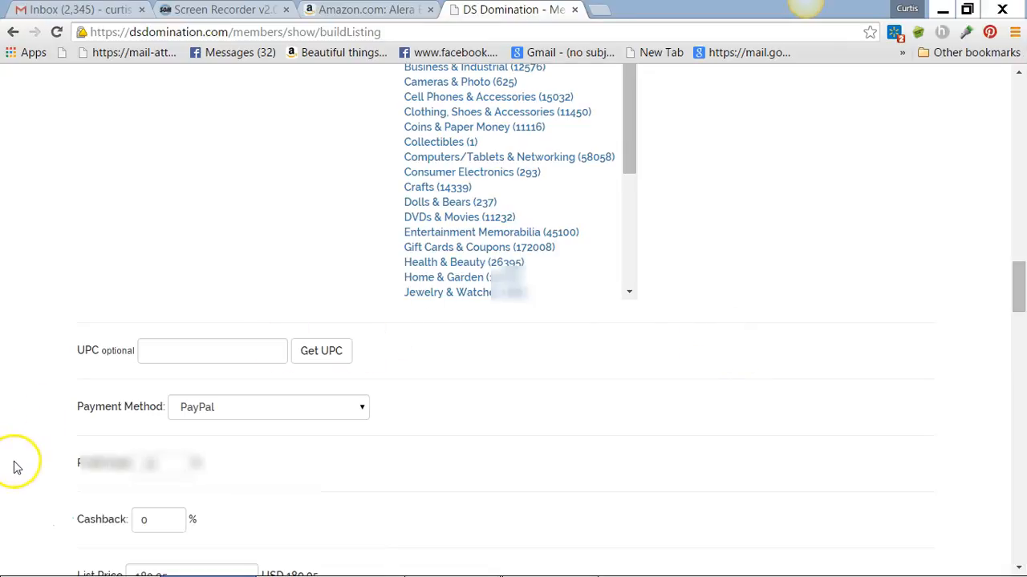
pyautogui.moveTo(20, 506)
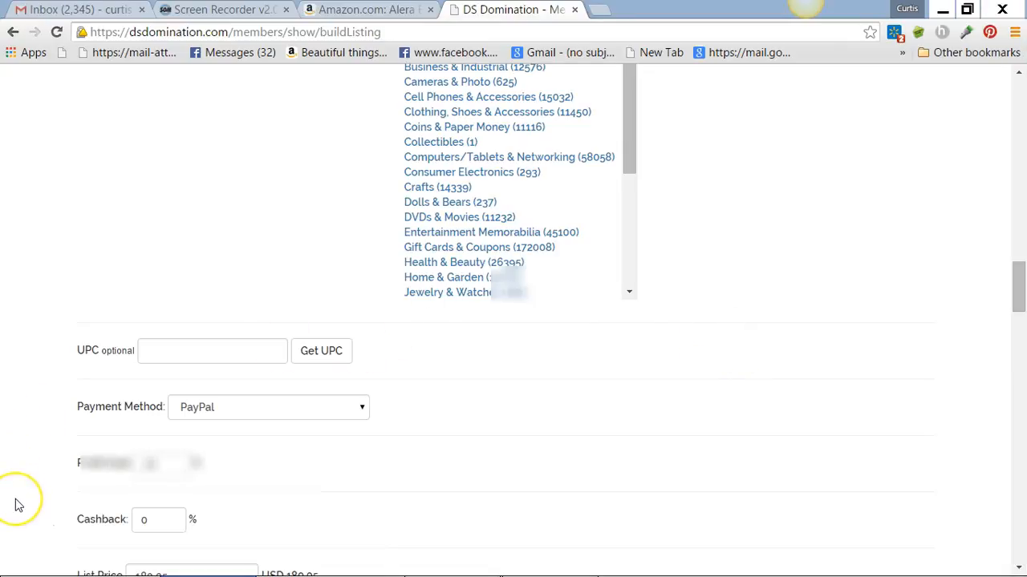